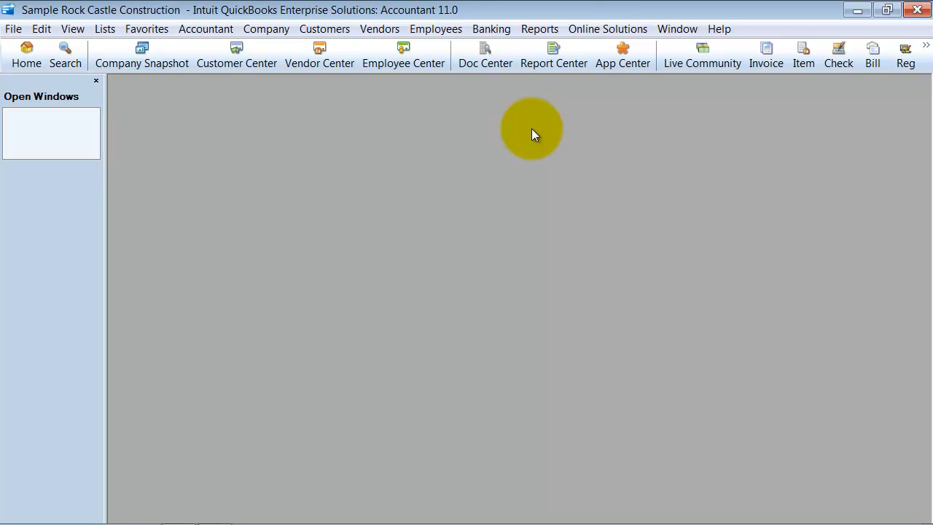
Step: Start a new employee record from the Employee Center under the Employees menu
click(435, 29)
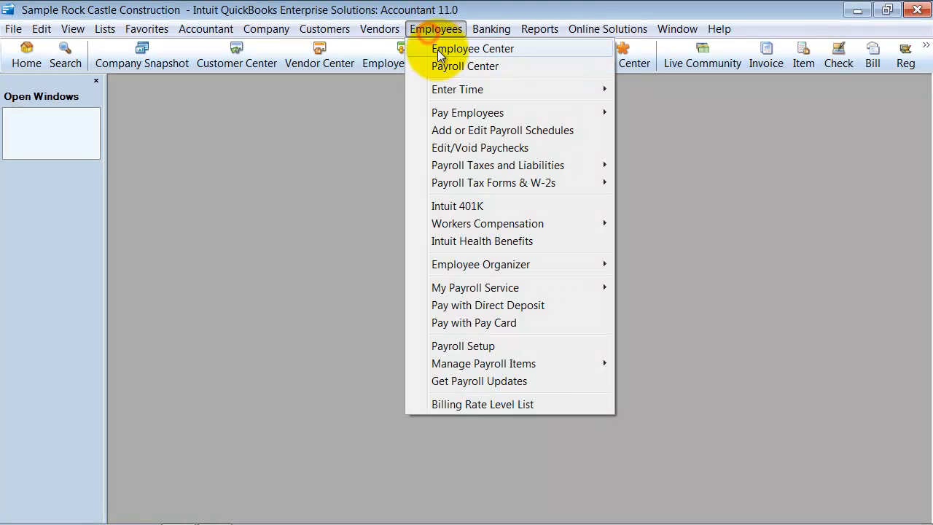
click(473, 48)
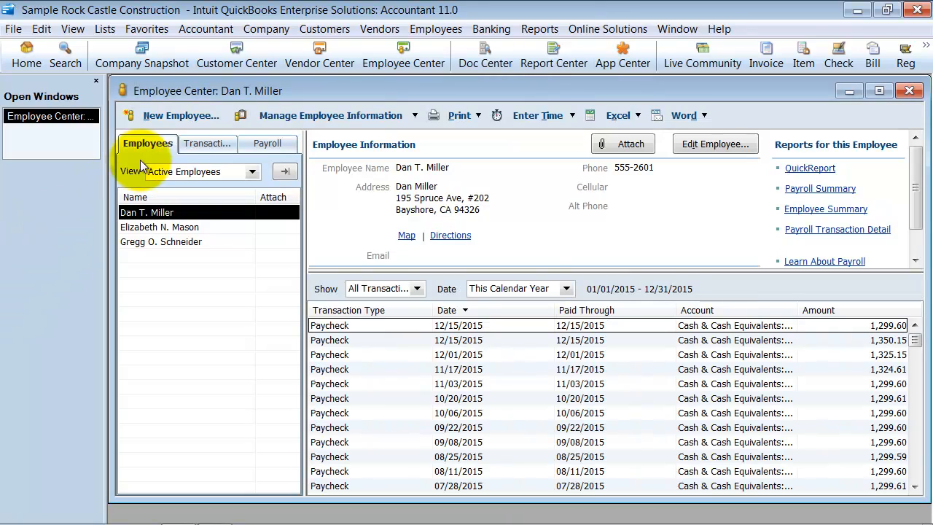
click(180, 116)
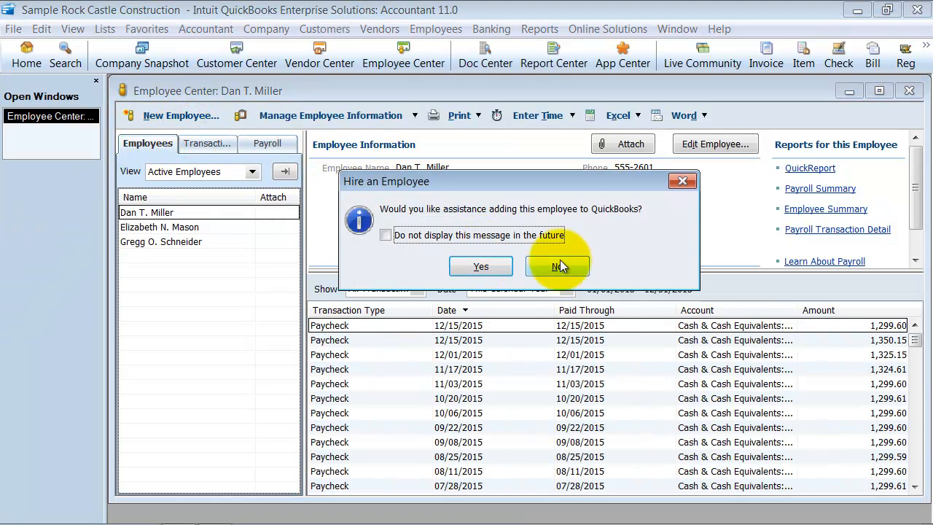
mouse_move(511, 211)
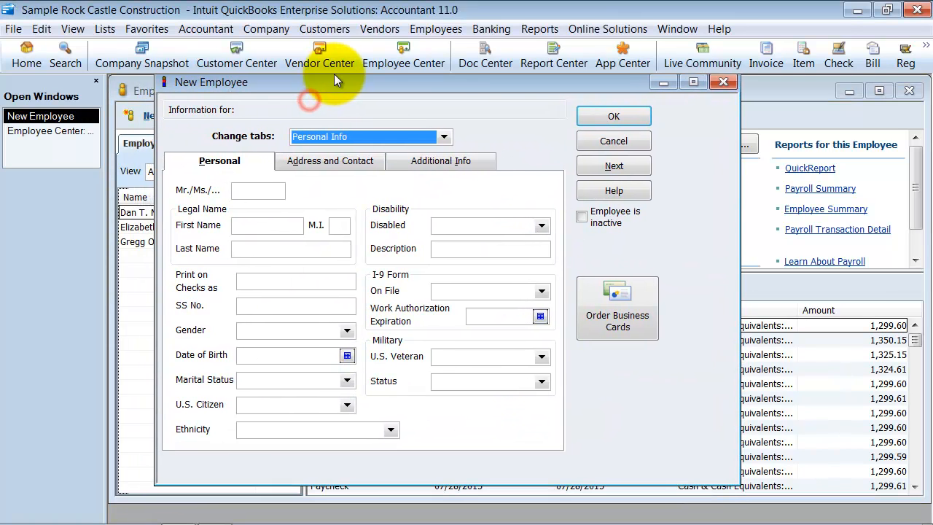
text(Joe)
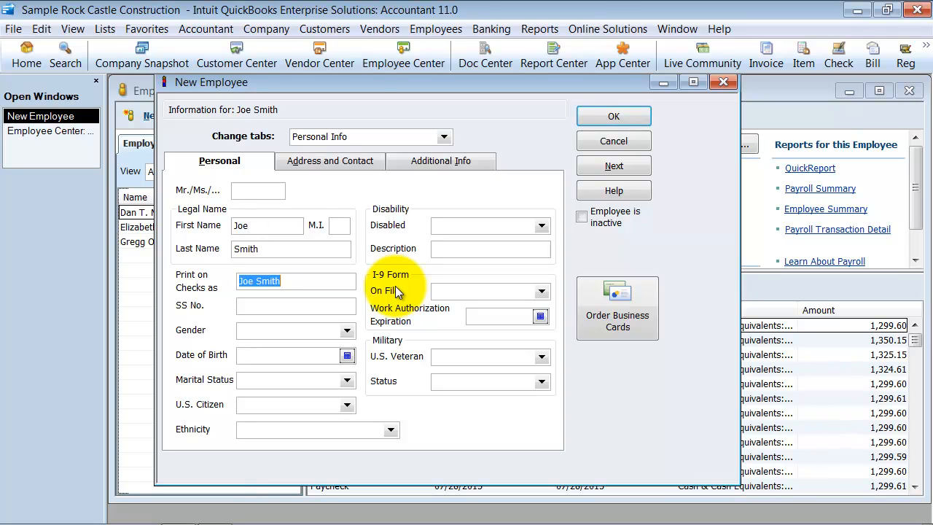
text(123-12-1234)
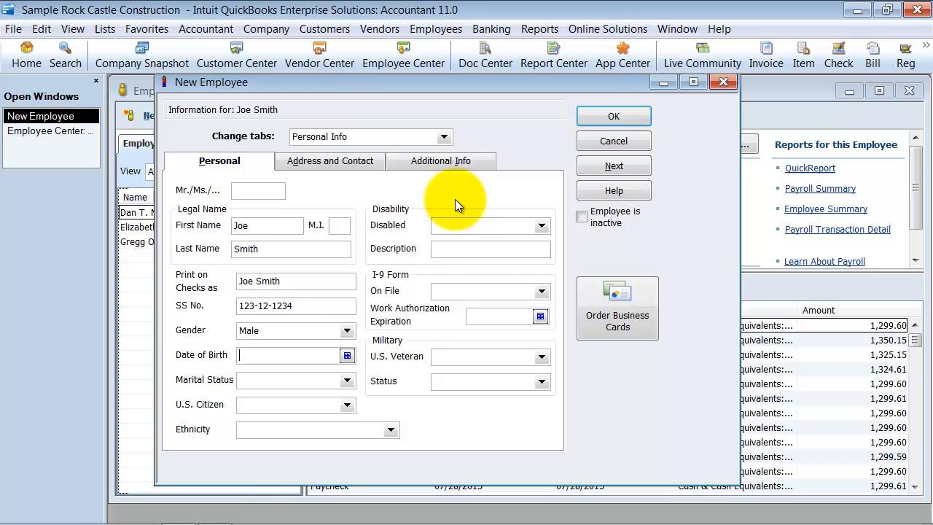
mouse_move(305, 339)
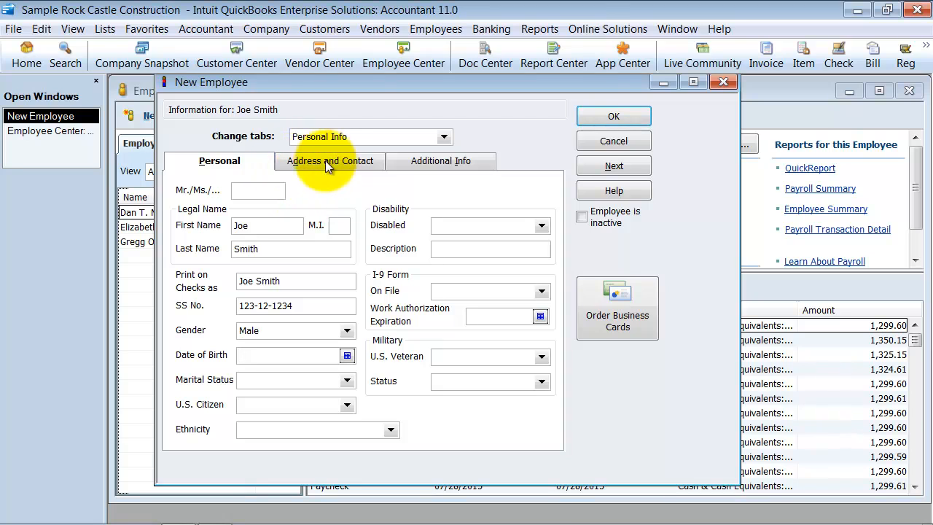
Step: Review Joe Smith's Address and Contact details, then show his Additional Info fields
click(329, 161)
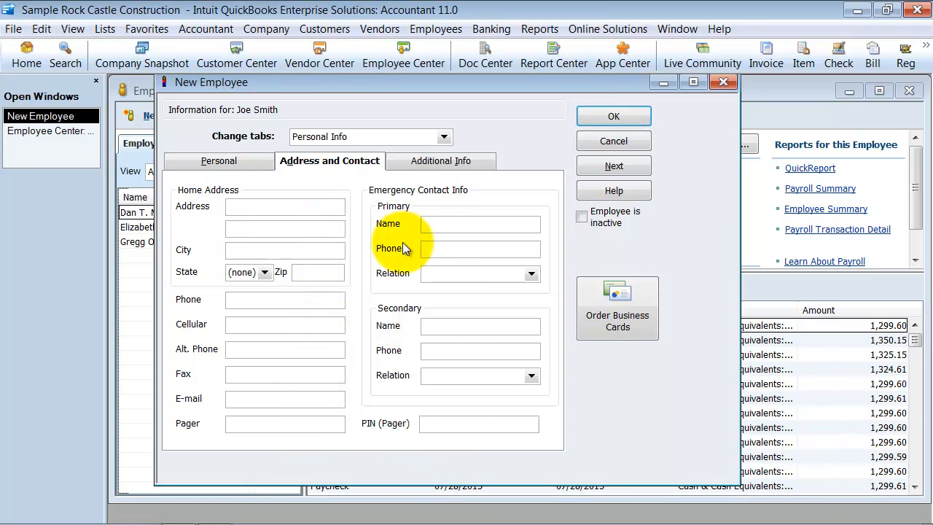
mouse_move(436, 347)
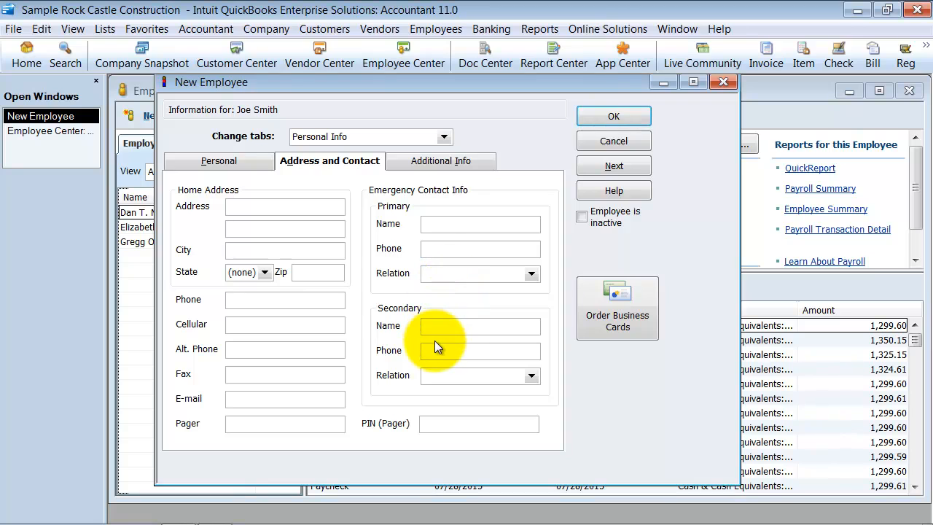
mouse_move(569, 455)
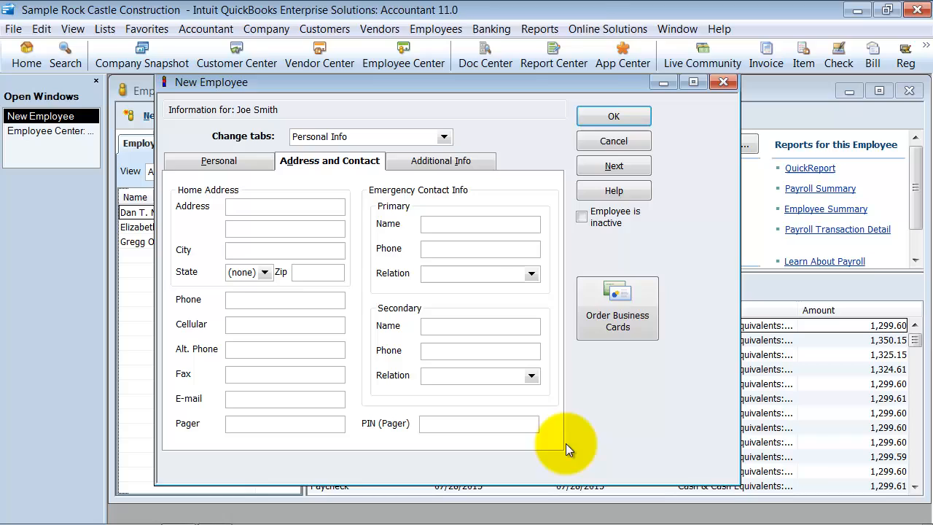
click(441, 160)
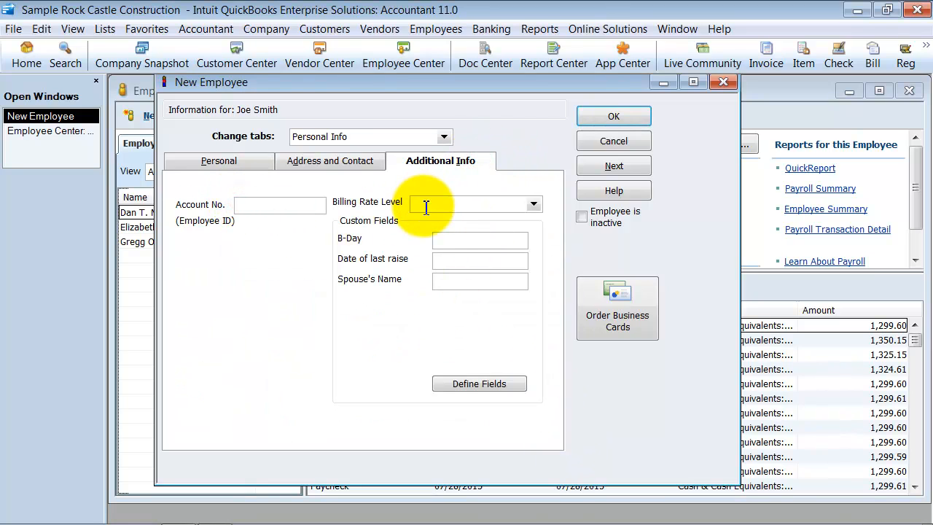
click(533, 204)
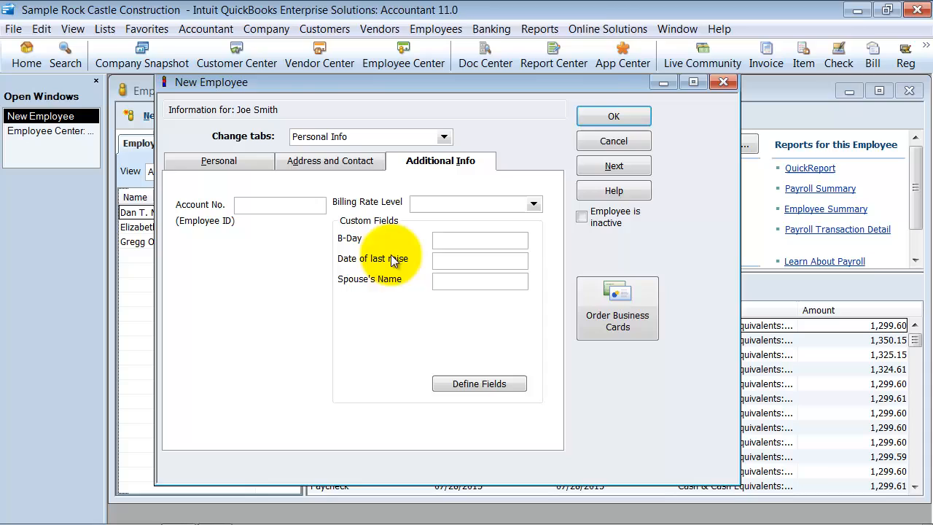
mouse_move(542, 400)
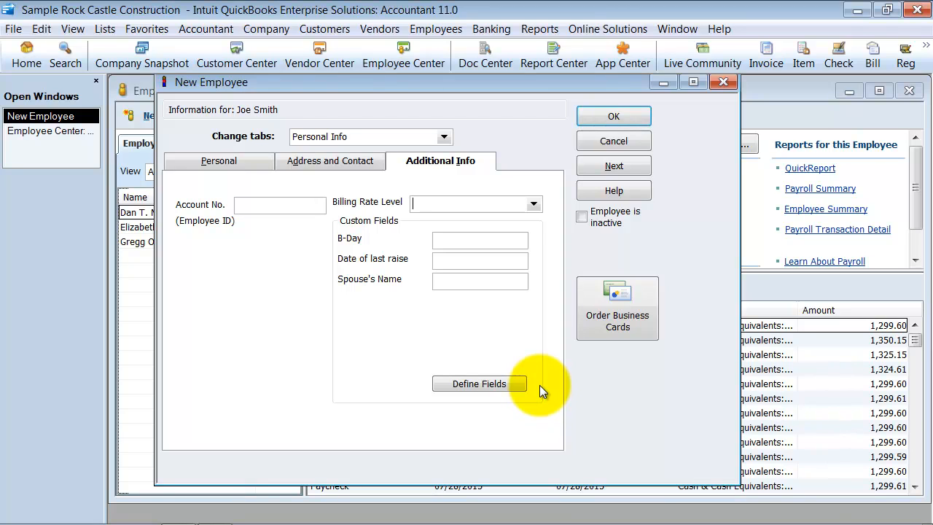
Step: In Payroll and Compensation Info, replace Regular Pay with Salary at a 5000 rate
click(446, 137)
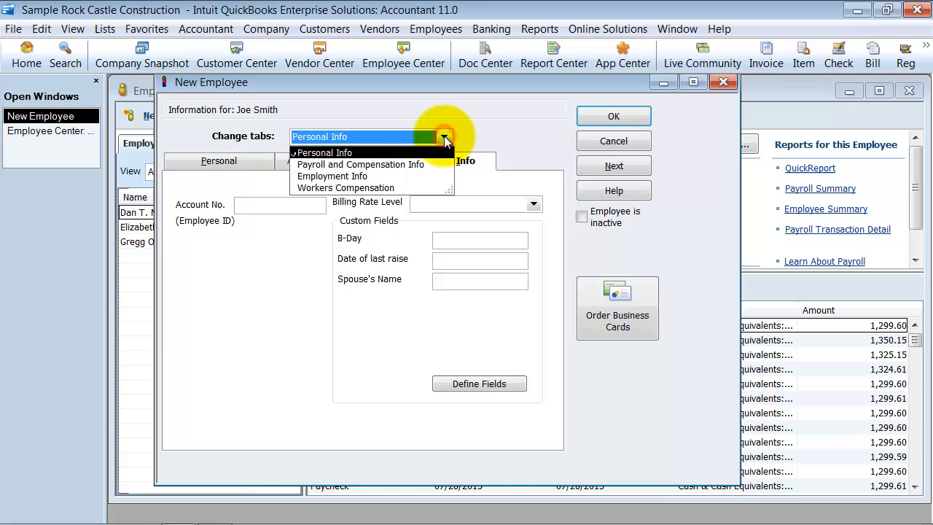
mouse_move(378, 169)
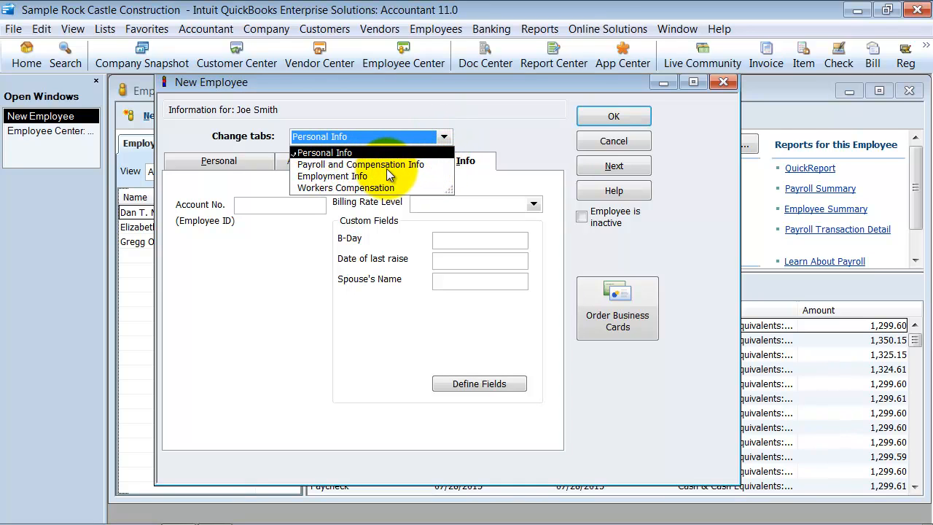
click(358, 163)
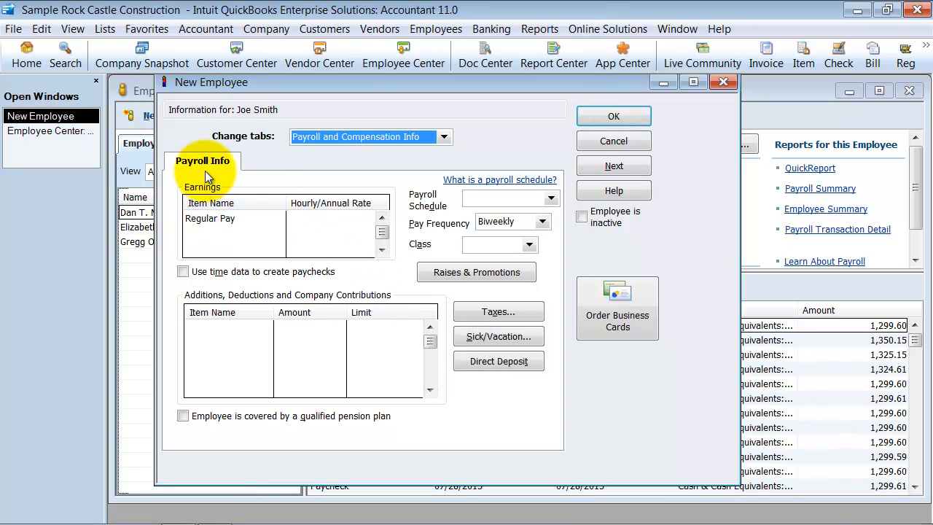
mouse_move(201, 221)
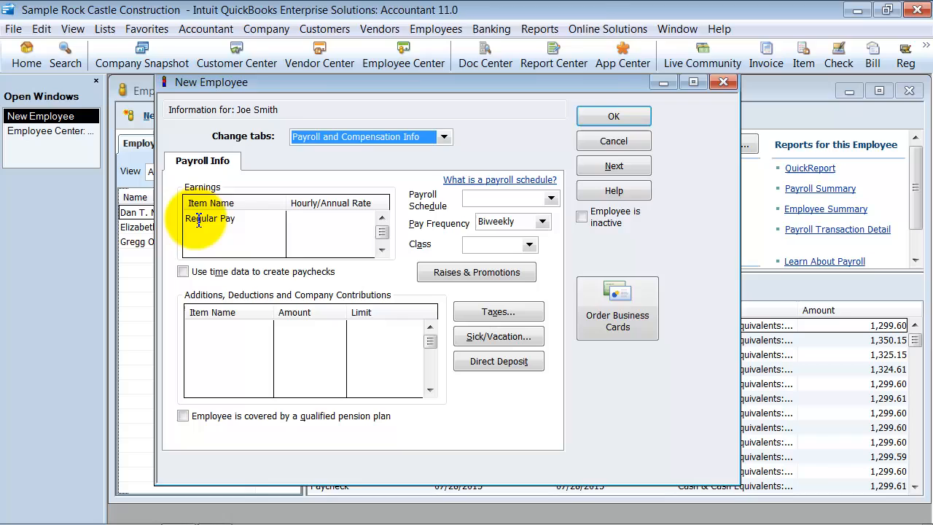
click(210, 218)
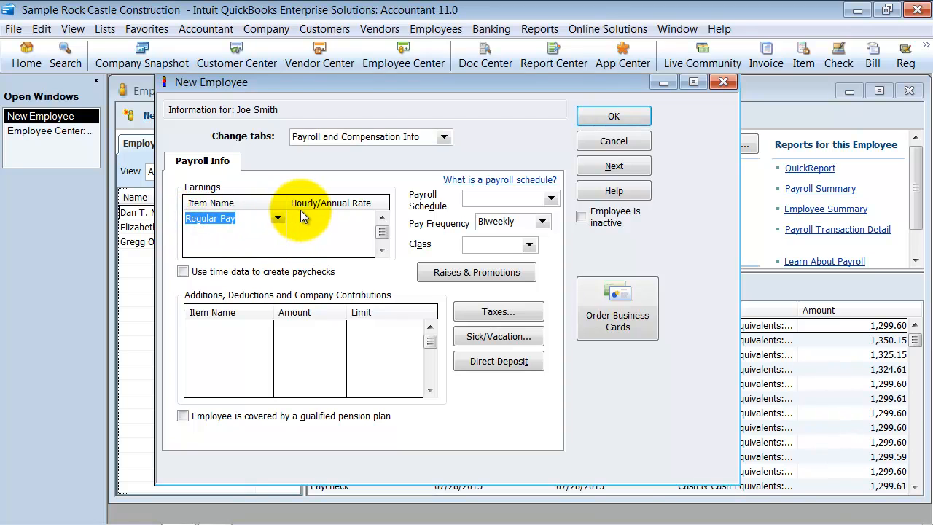
click(277, 218)
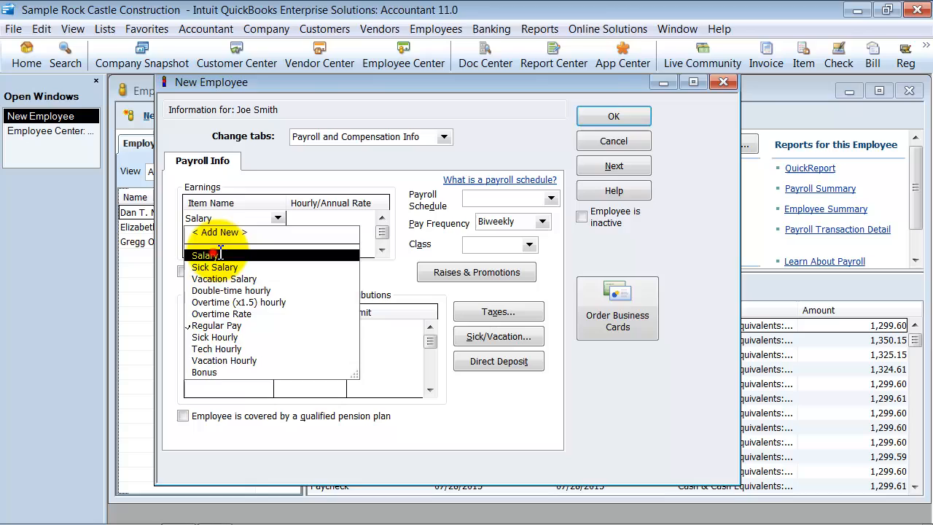
click(205, 254)
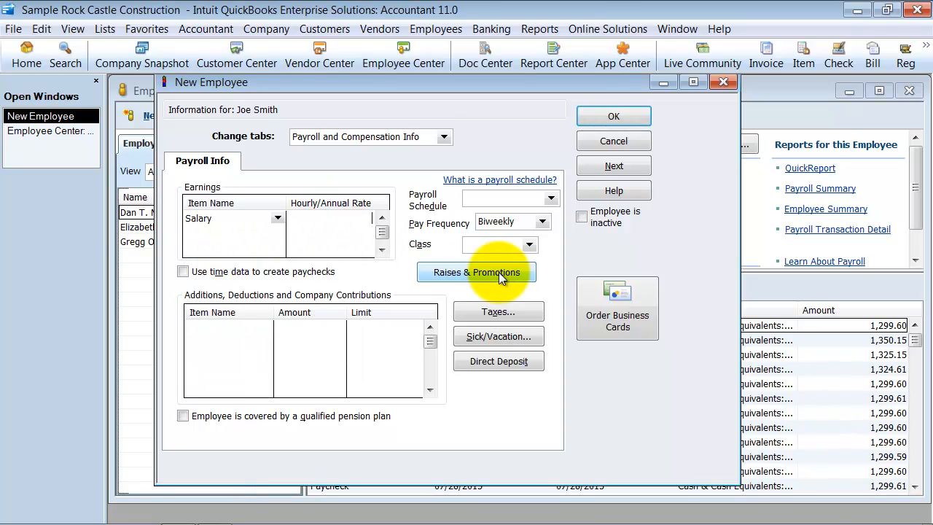
text(5000)
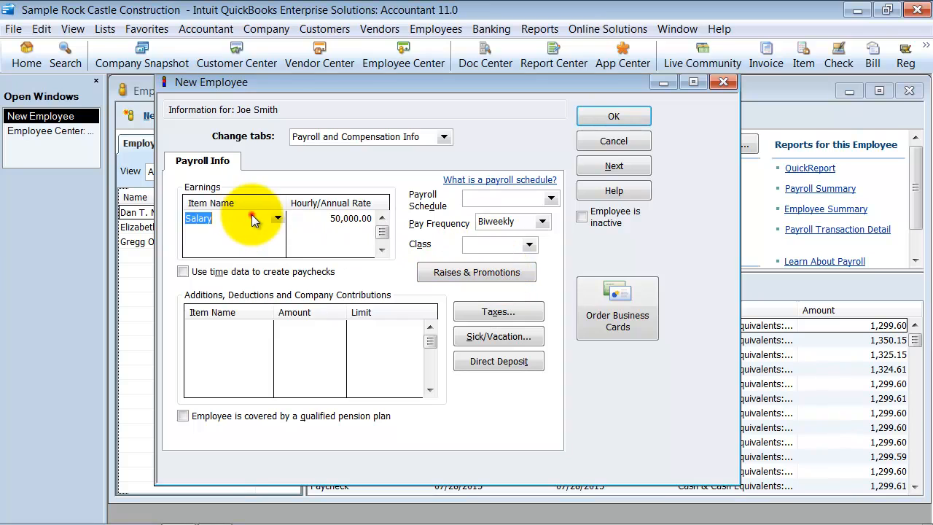
Step: Change the earnings item from Salary to Tech Hourly
click(276, 219)
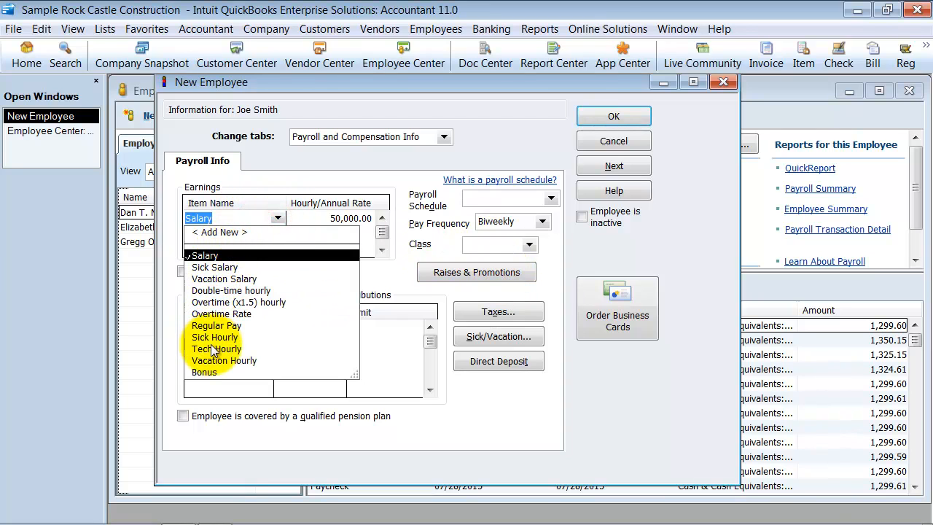
click(216, 350)
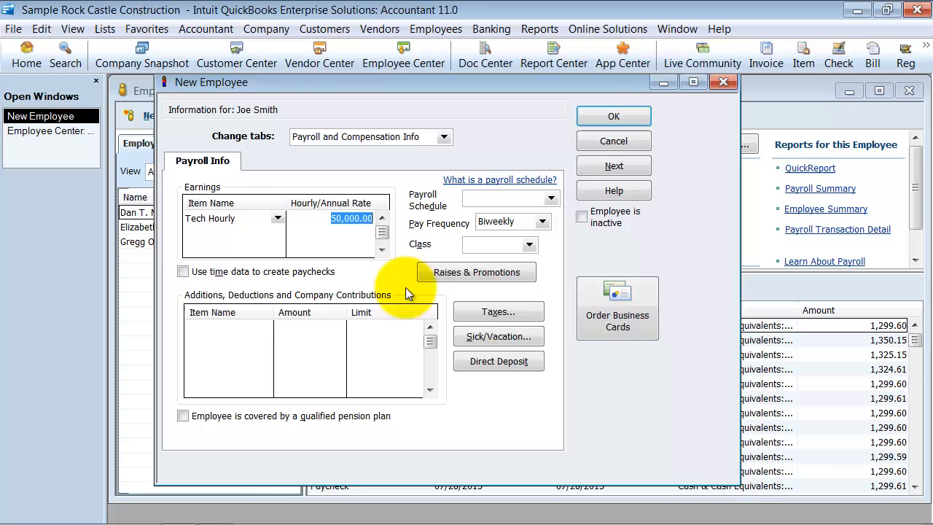
mouse_move(425, 271)
text(15)
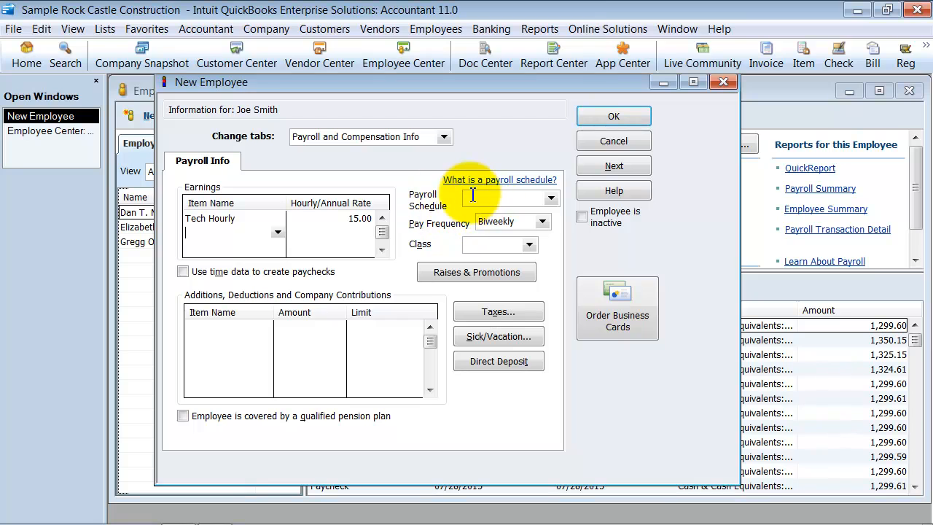
Step: Set pay frequency to Biweekly, use time data to create paychecks, and decline saving yet
click(561, 198)
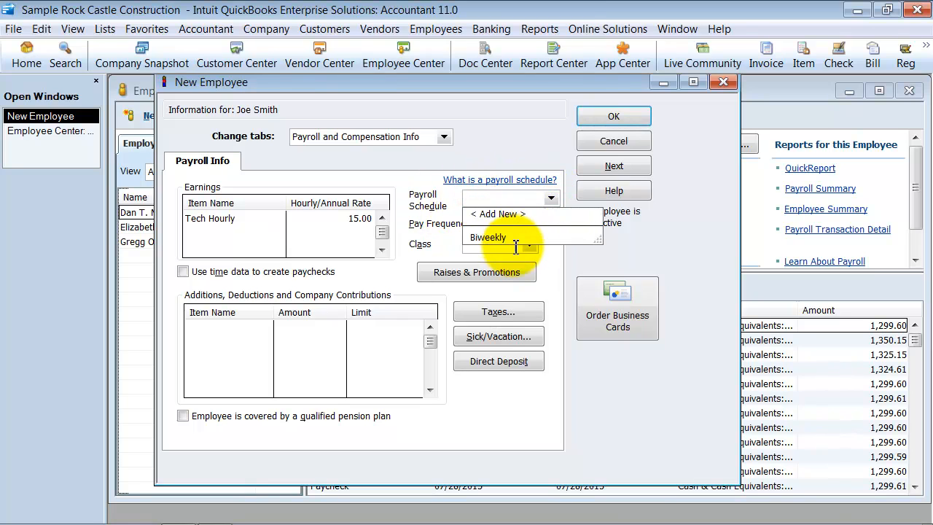
click(487, 236)
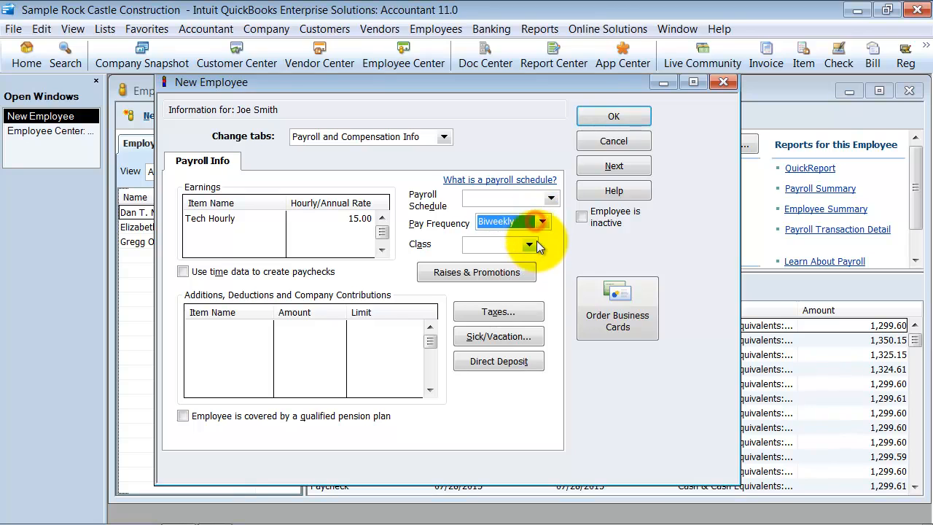
click(531, 245)
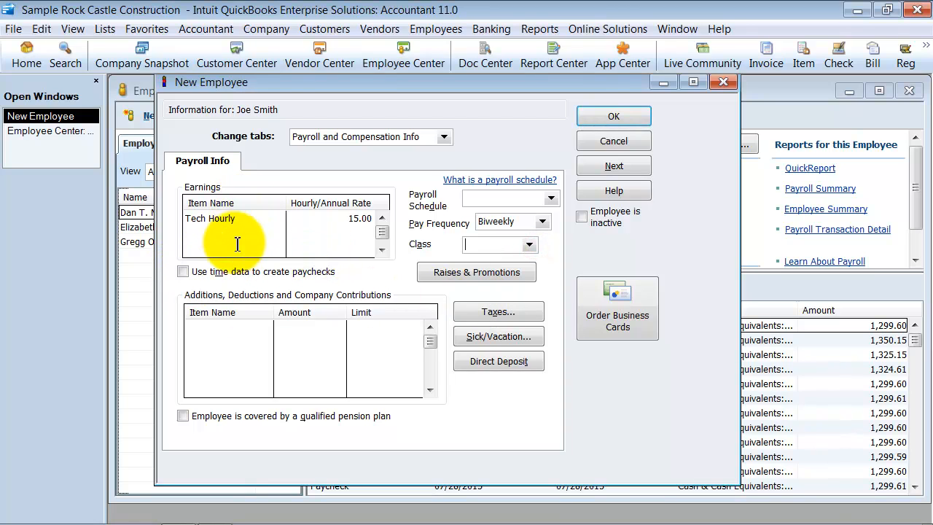
mouse_move(183, 268)
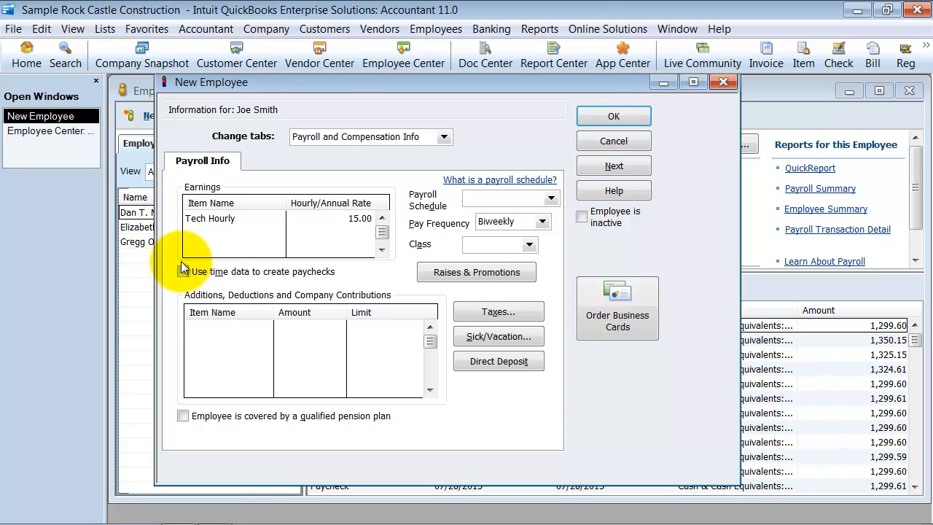
click(184, 271)
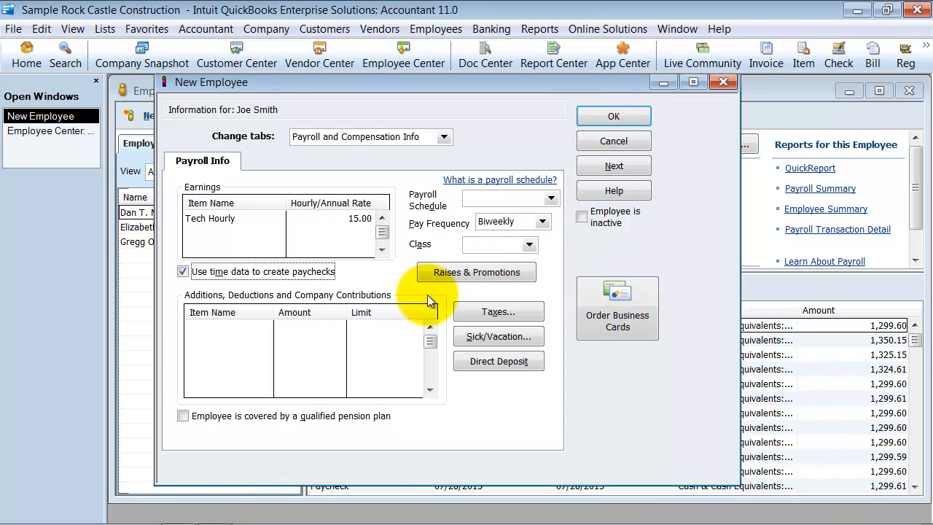
mouse_move(434, 297)
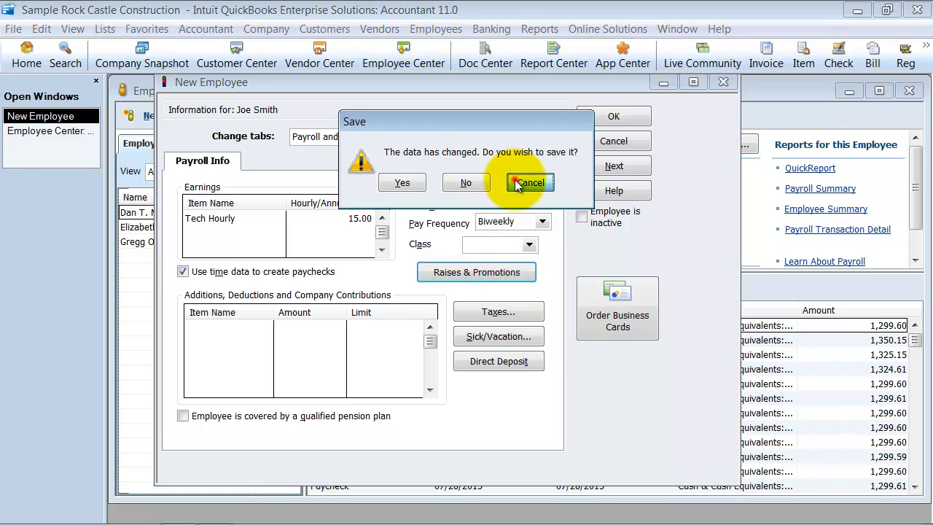
click(530, 182)
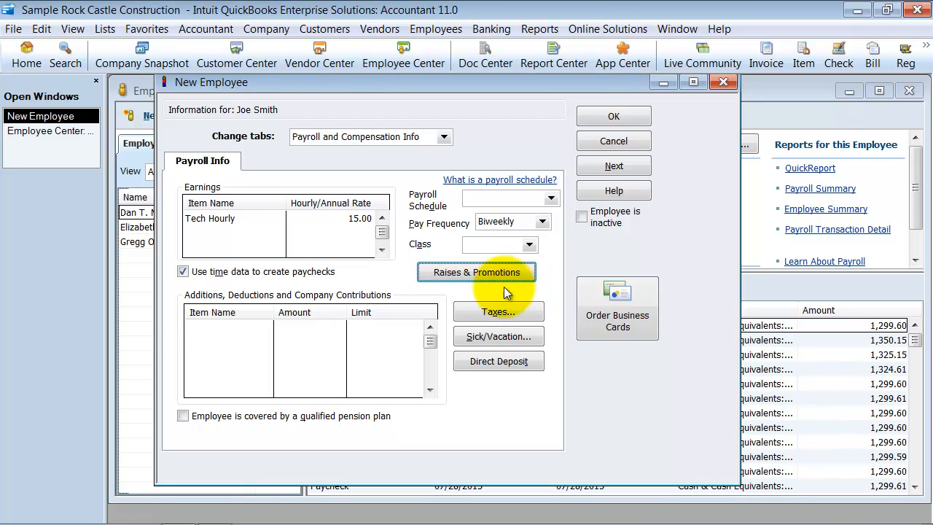
Step: Add the 401k Emp. deduction at -10.0% with an 8000 limit
click(262, 324)
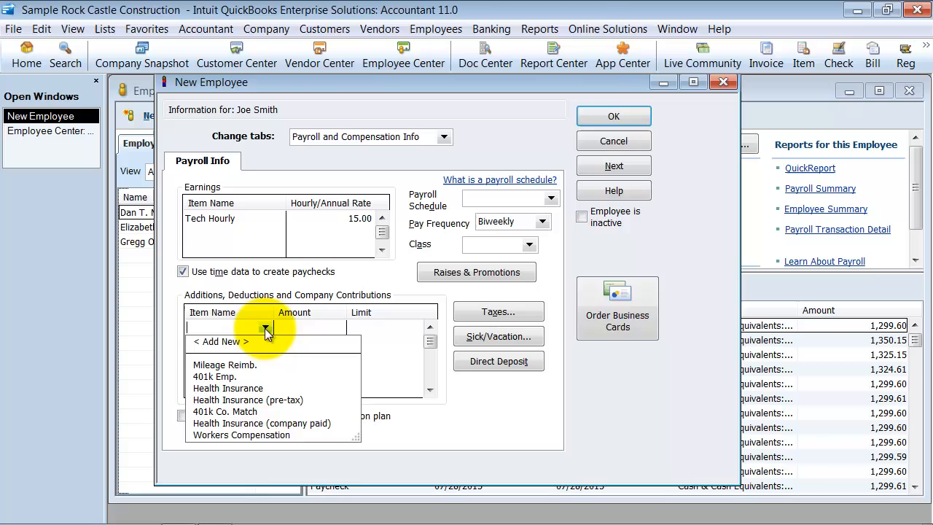
click(222, 376)
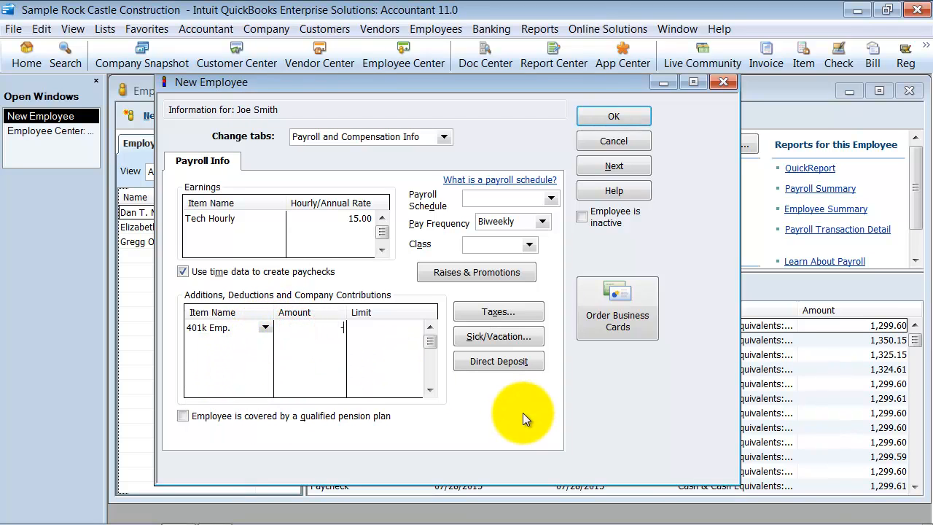
text(-10.0%)
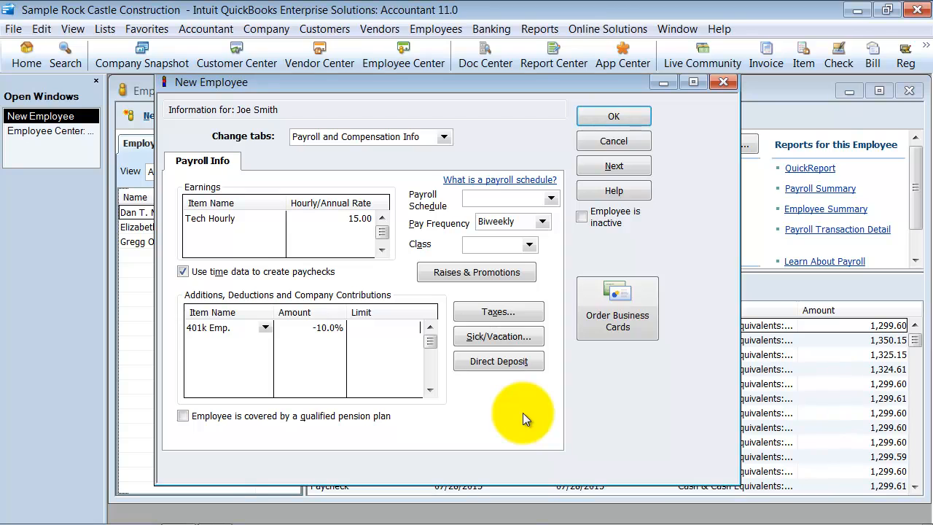
mouse_move(434, 362)
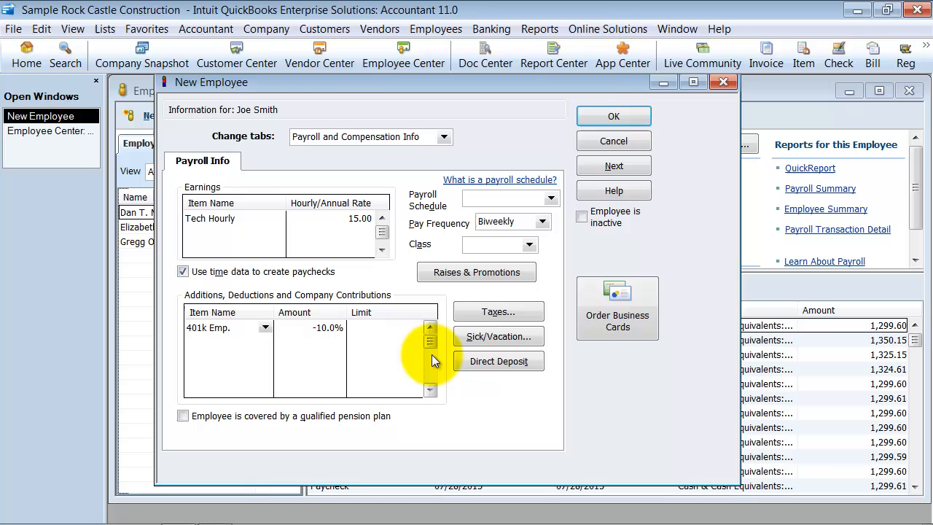
text(800)
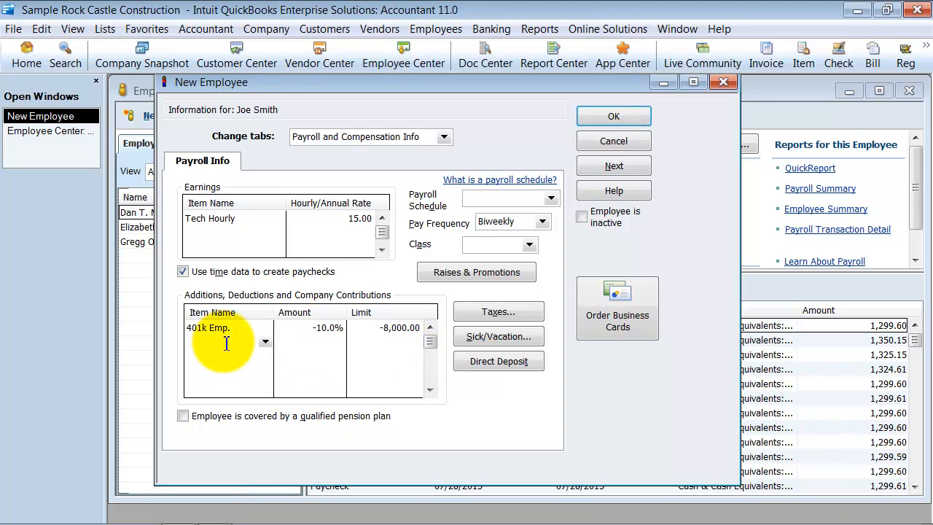
Step: Add the Health Insurance deduction at -58.00
click(264, 341)
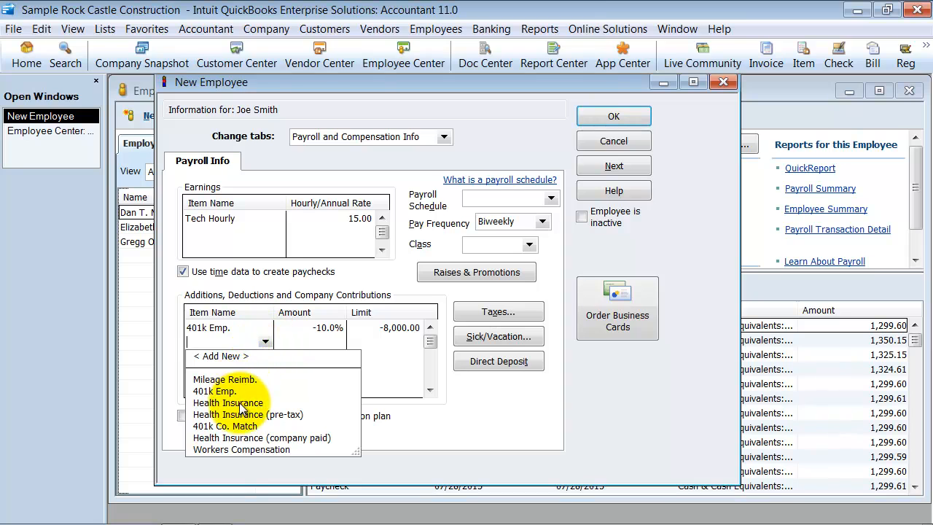
click(227, 402)
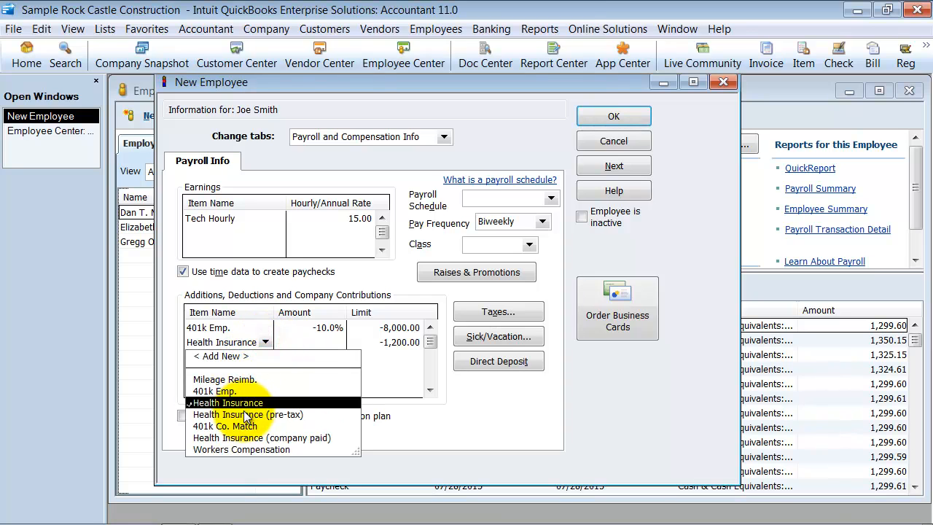
click(228, 402)
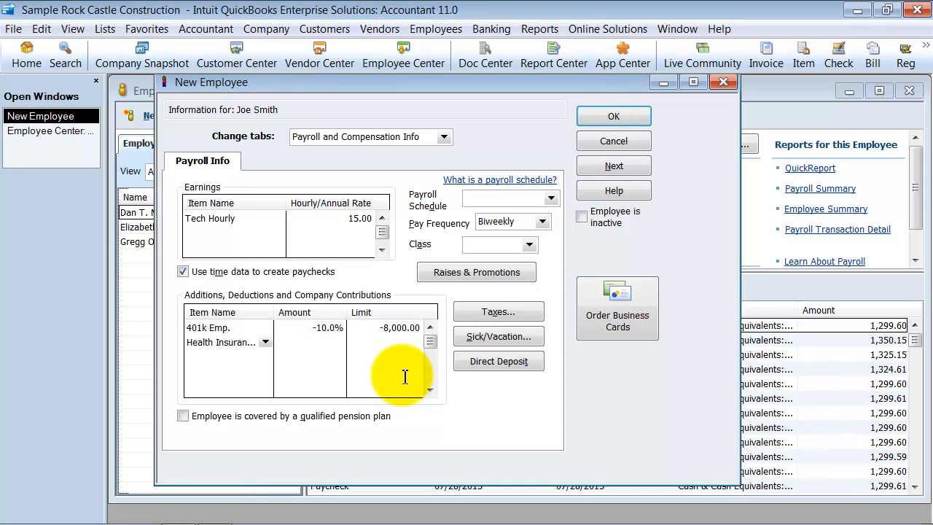
text(-58.00)
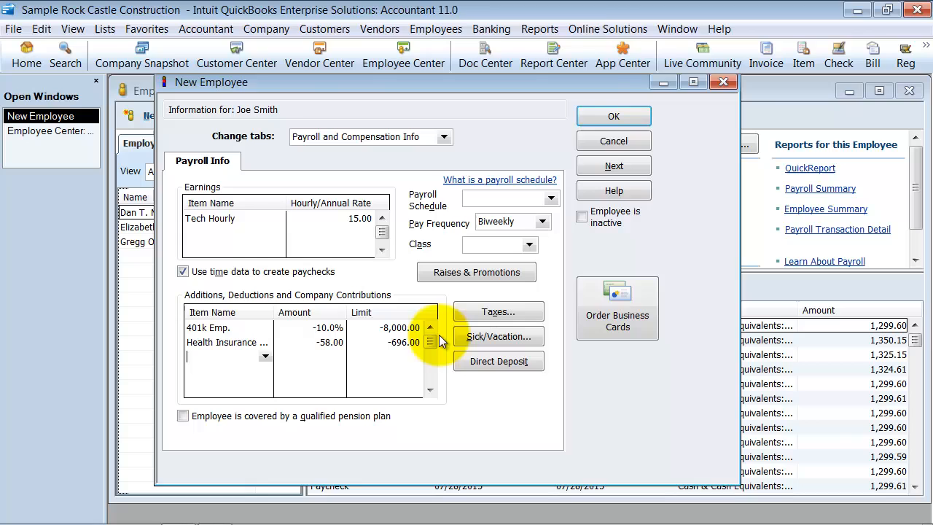
mouse_move(368, 315)
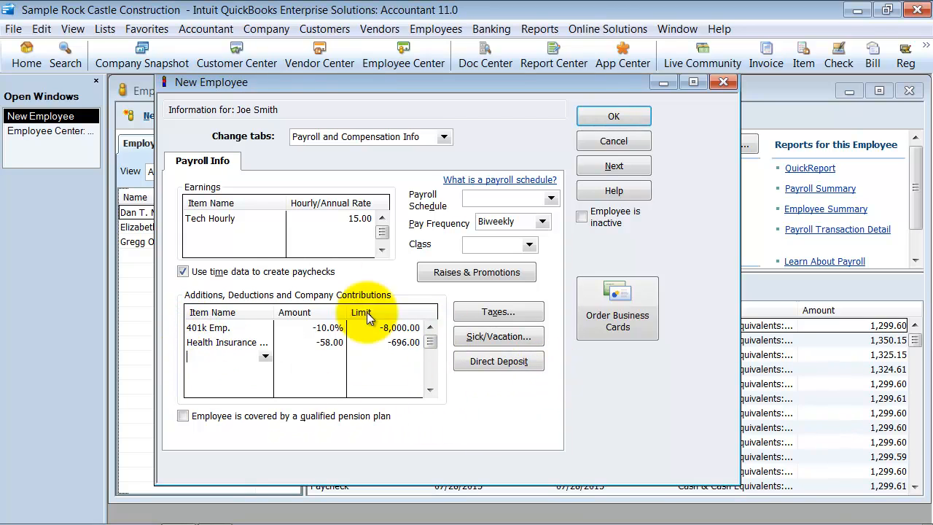
mouse_move(388, 452)
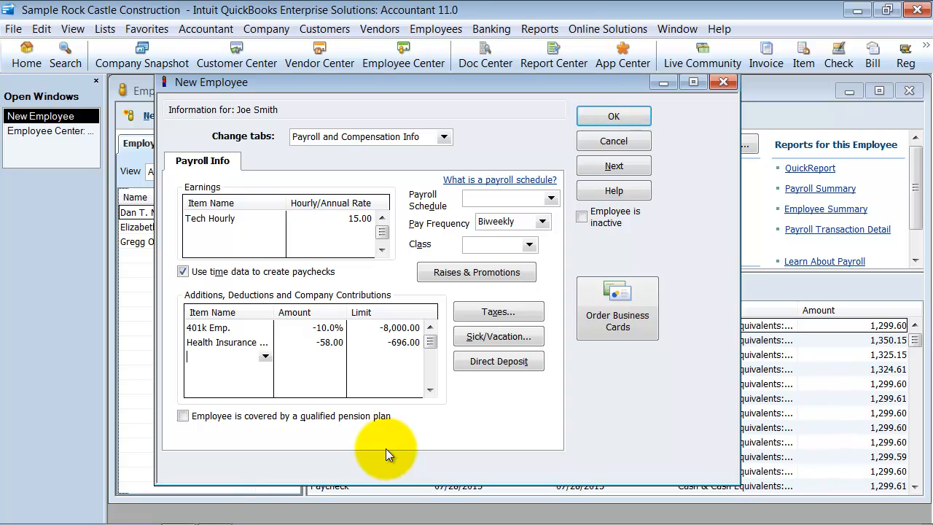
mouse_move(432, 341)
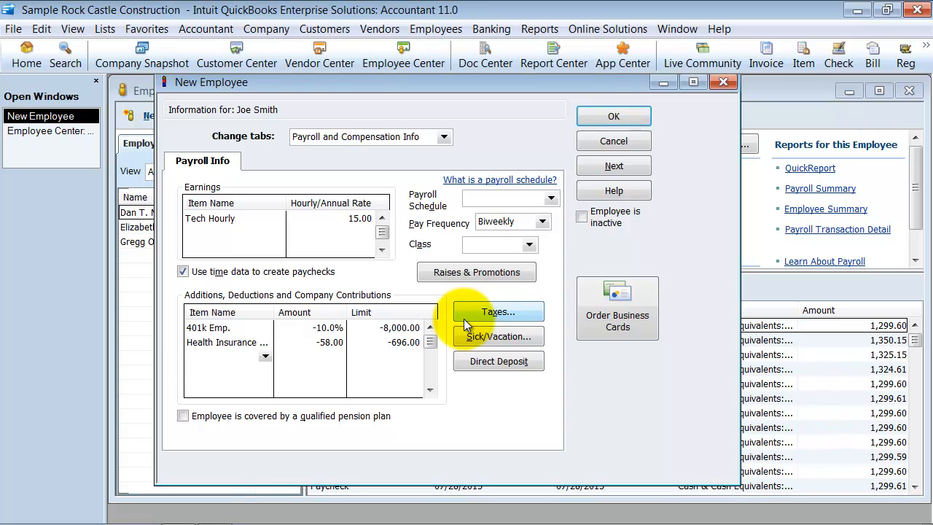
click(496, 312)
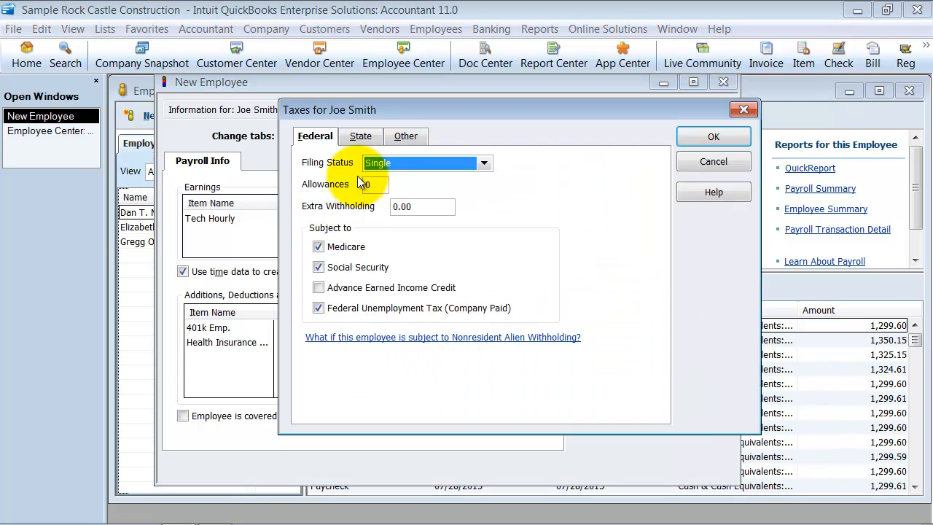
Step: Keep federal filing status Single, then move to Joe Smith's state tax settings
click(484, 163)
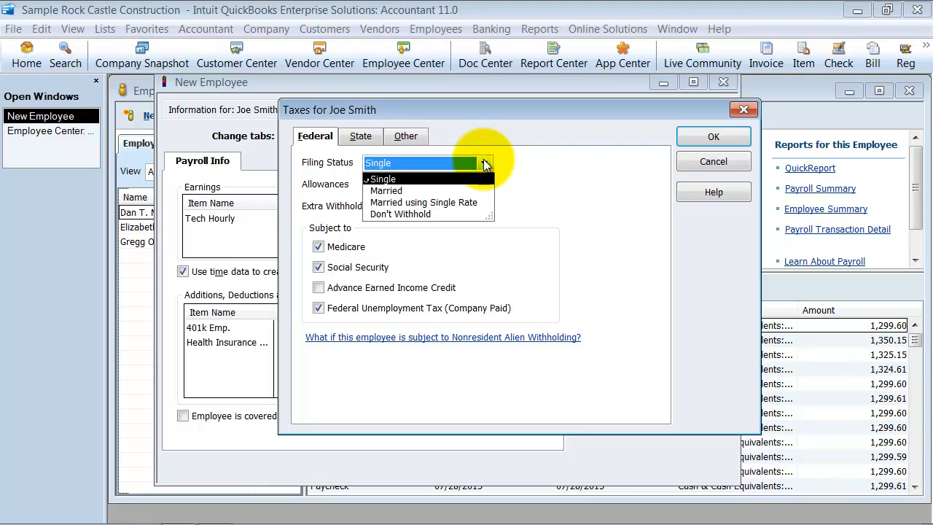
click(382, 178)
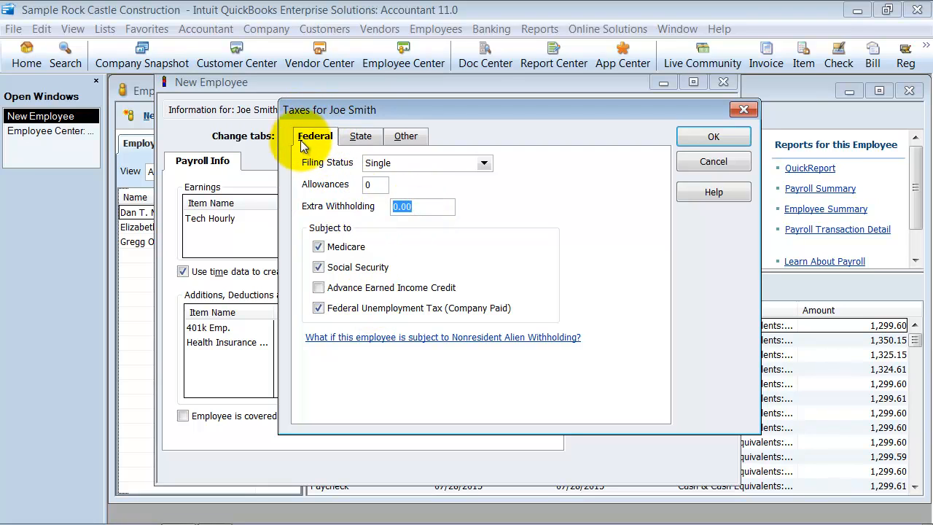
mouse_move(323, 241)
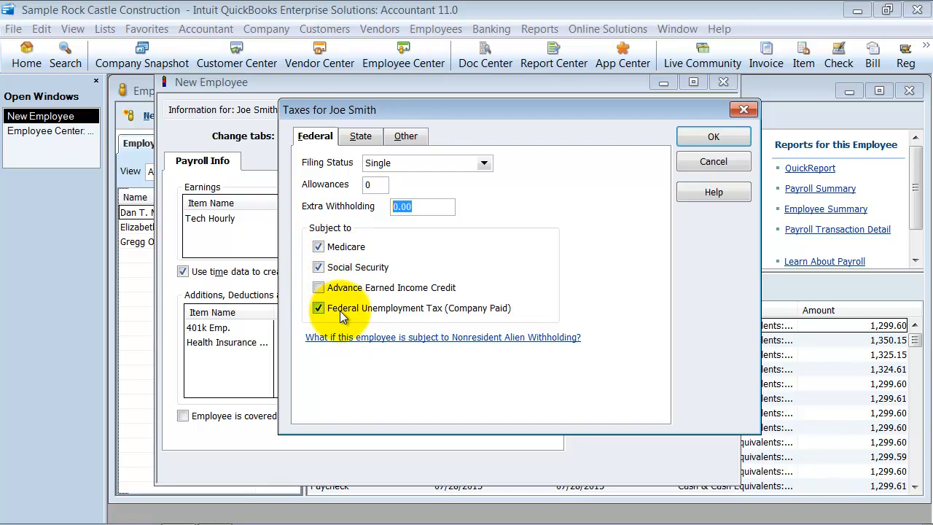
mouse_move(339, 172)
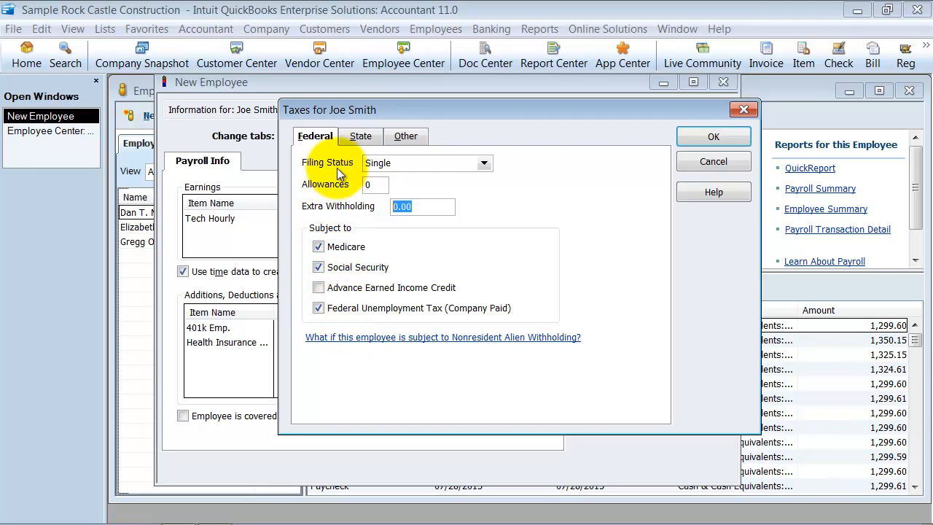
click(360, 137)
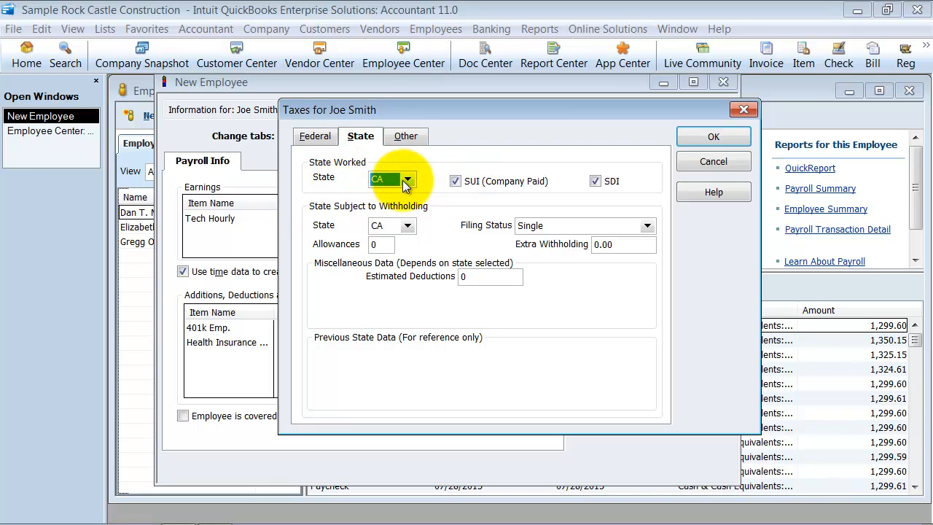
Step: Set the state worked and state subject to withholding to TX
click(405, 181)
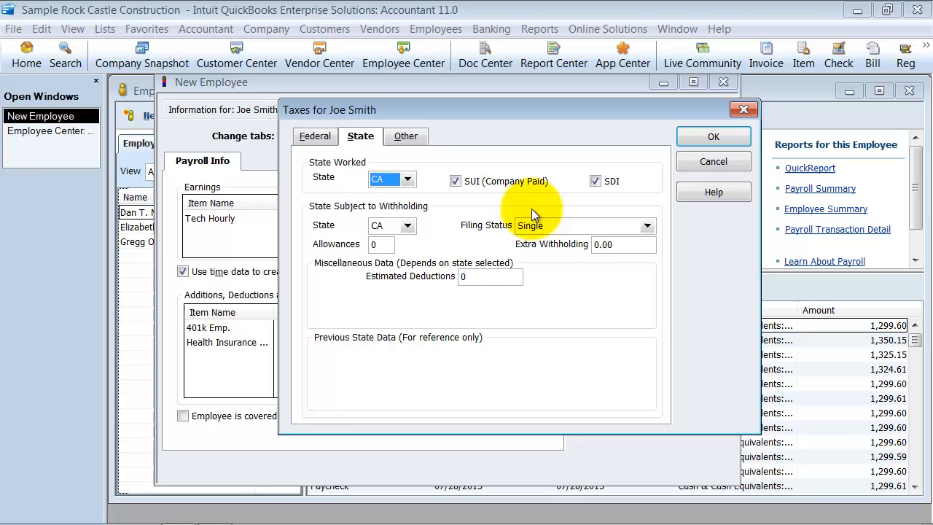
mouse_move(668, 178)
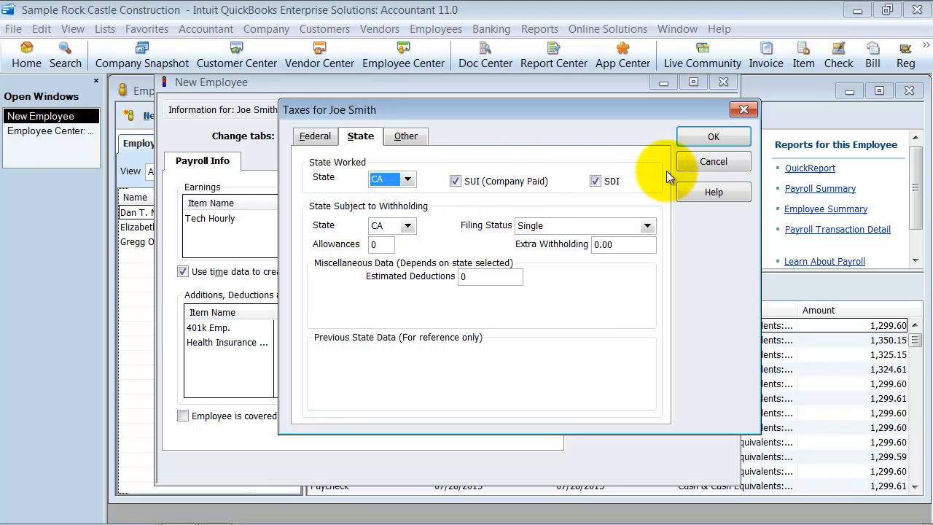
mouse_move(426, 224)
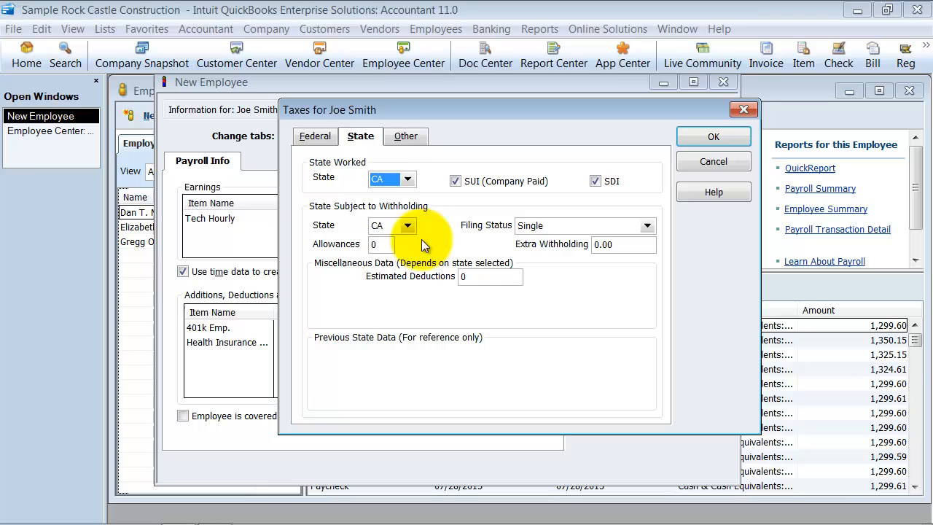
click(408, 178)
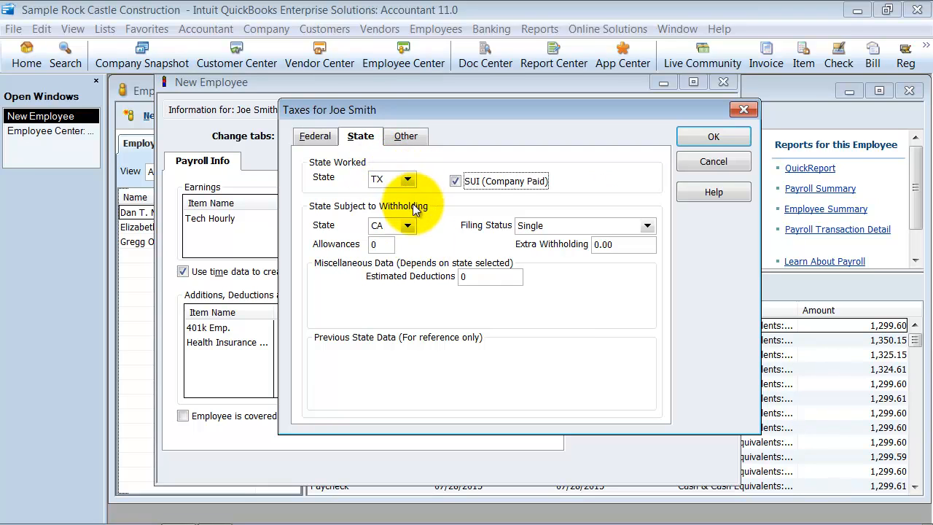
click(408, 225)
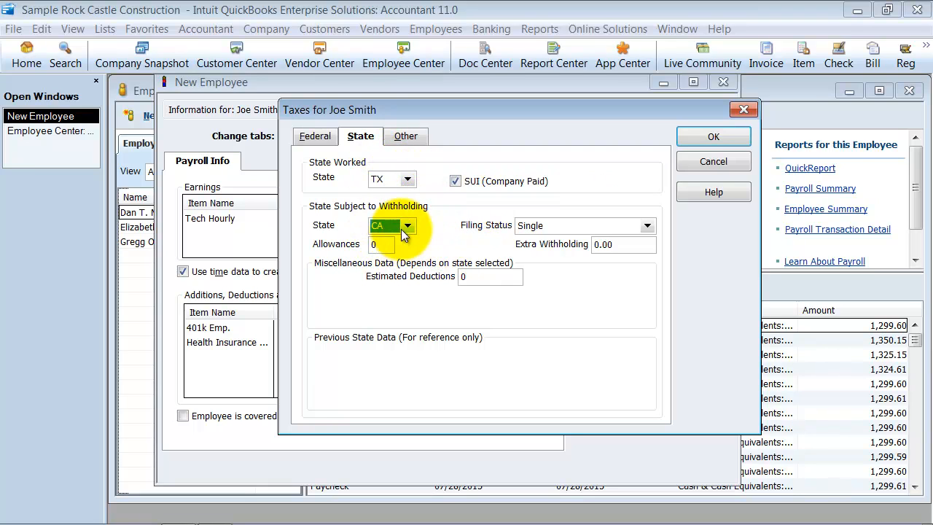
click(408, 224)
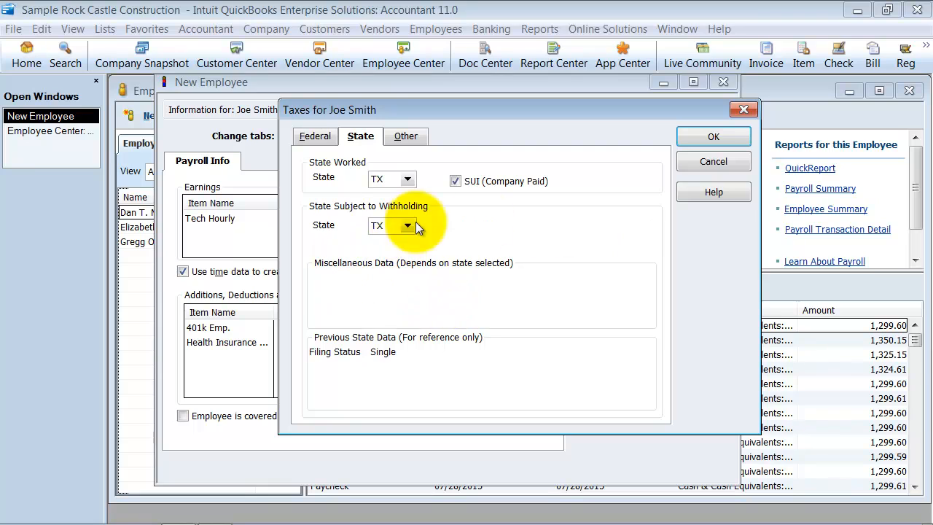
mouse_move(536, 283)
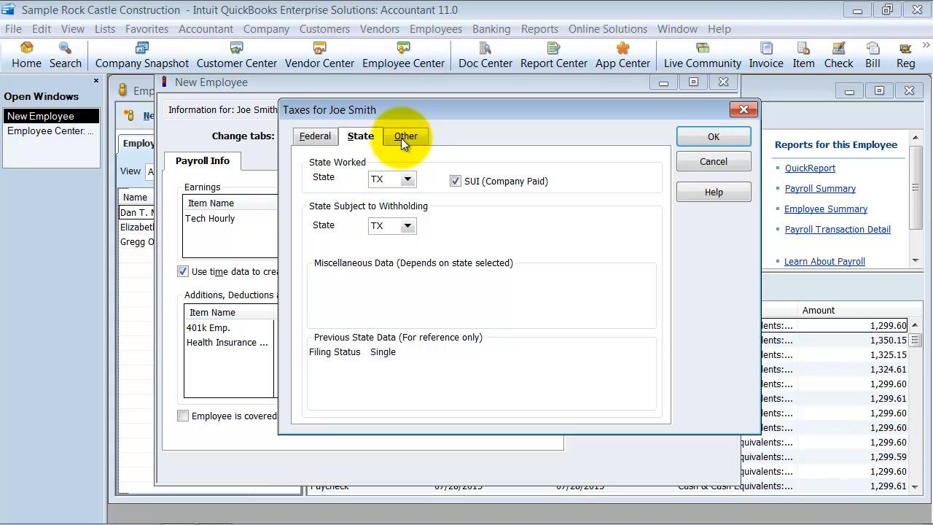
Step: Change the state subject to withholding back to CA
click(405, 137)
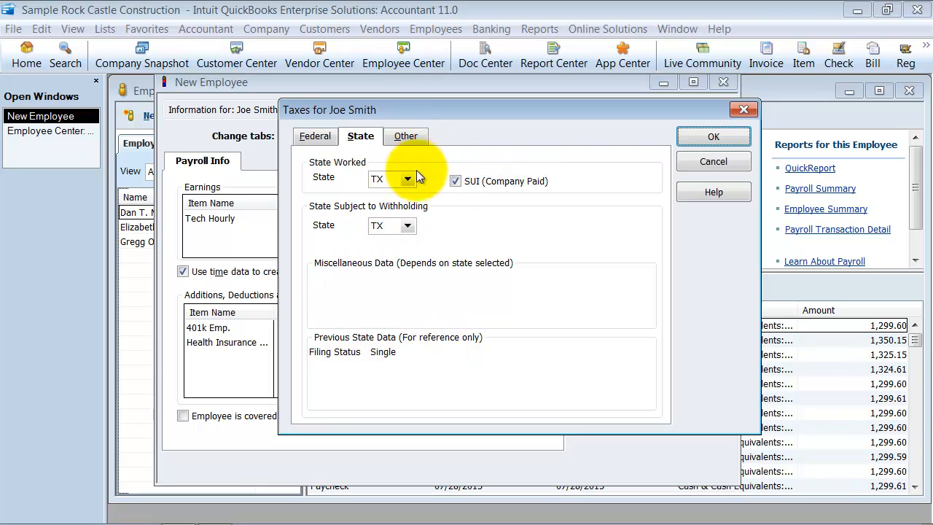
click(407, 180)
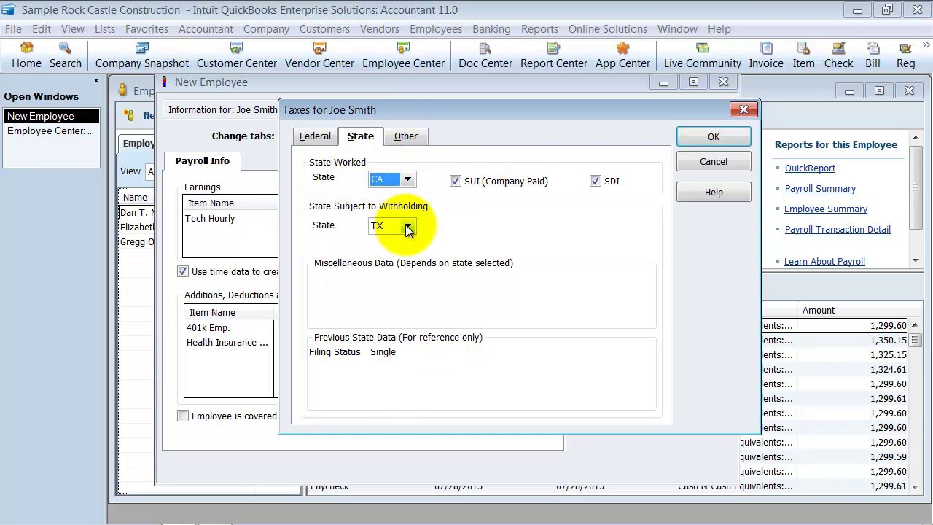
click(406, 225)
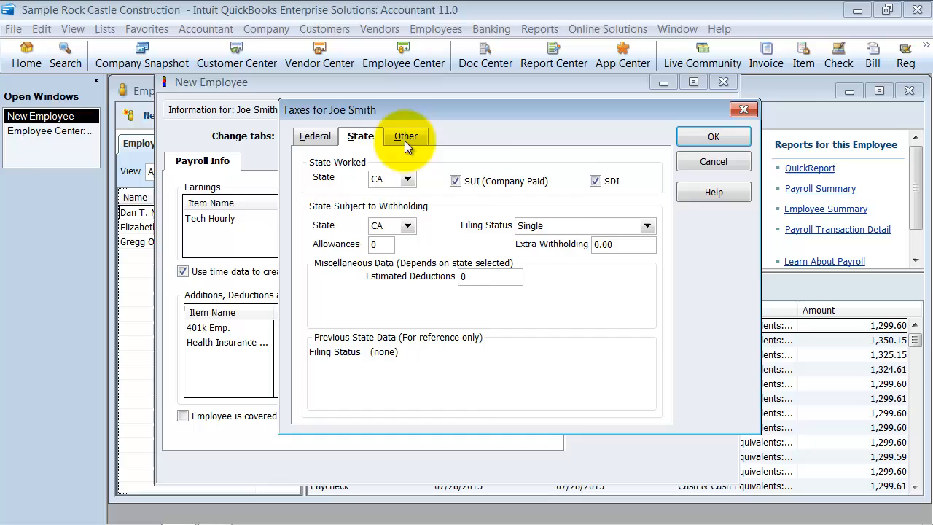
Step: Add CA - Employee Training Tax under Other taxes and accept Joe Smith's tax settings
click(405, 137)
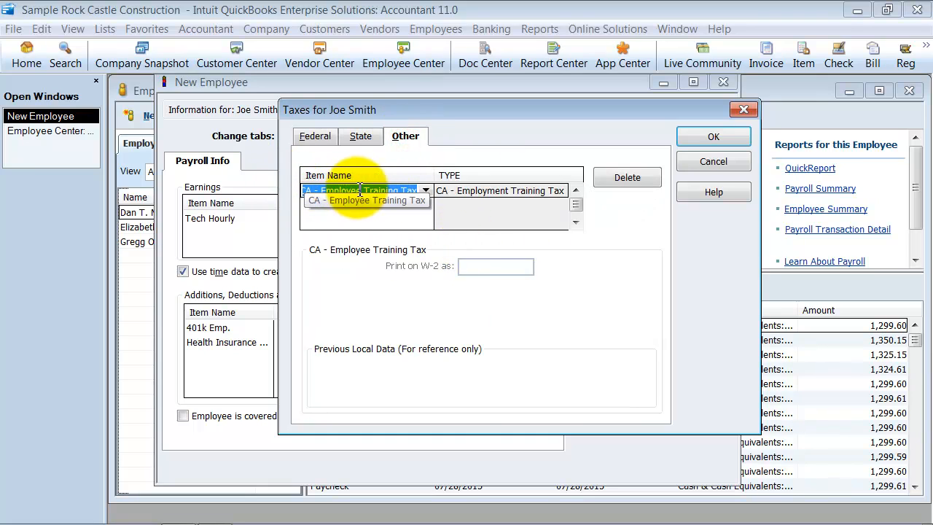
click(366, 199)
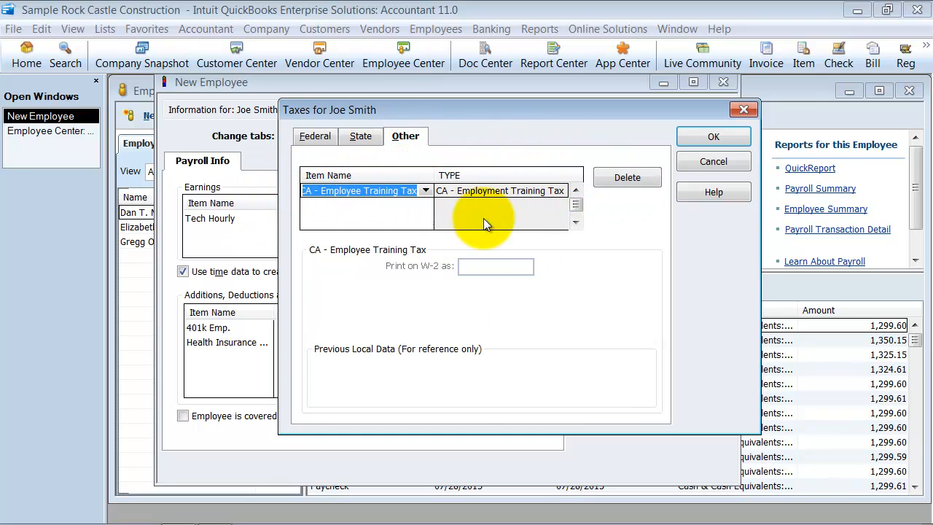
mouse_move(546, 236)
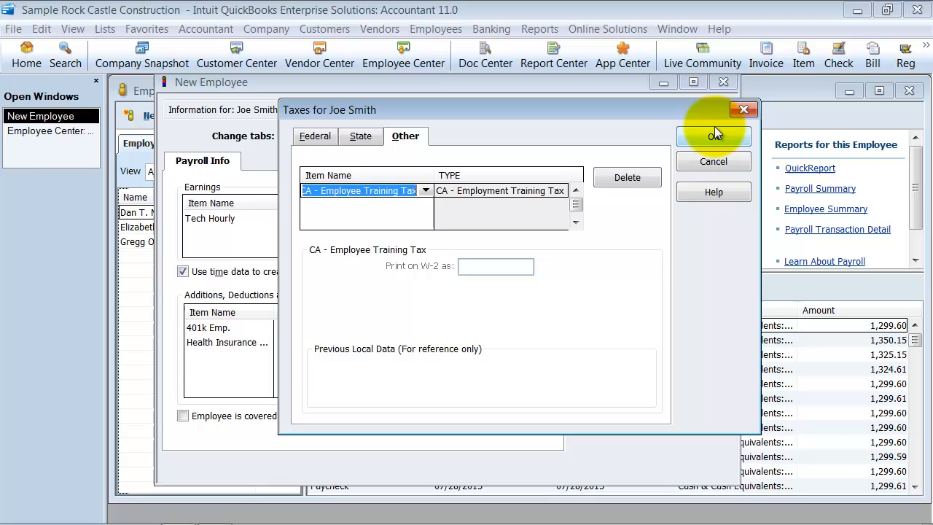
click(713, 137)
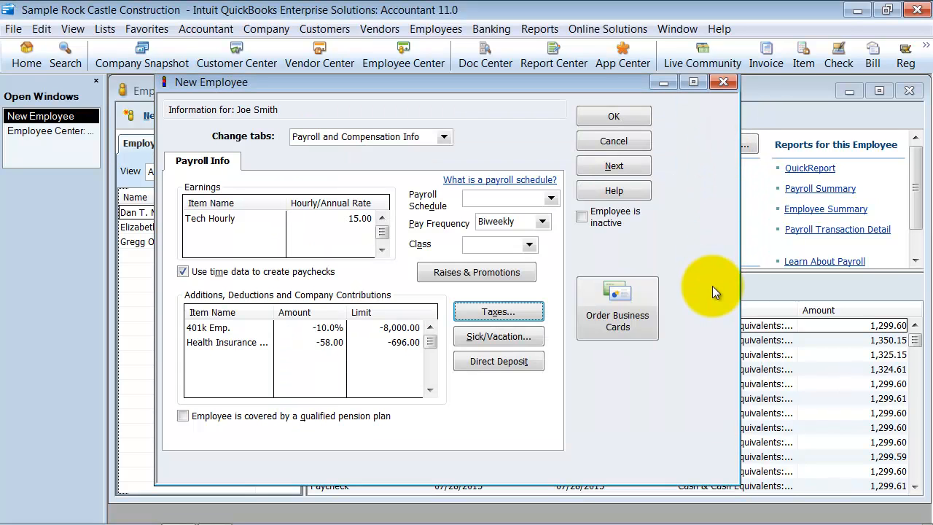
Step: Review and accept sick time 40:00 yearly and vacation 6:45 per paycheck, 160 max
click(499, 337)
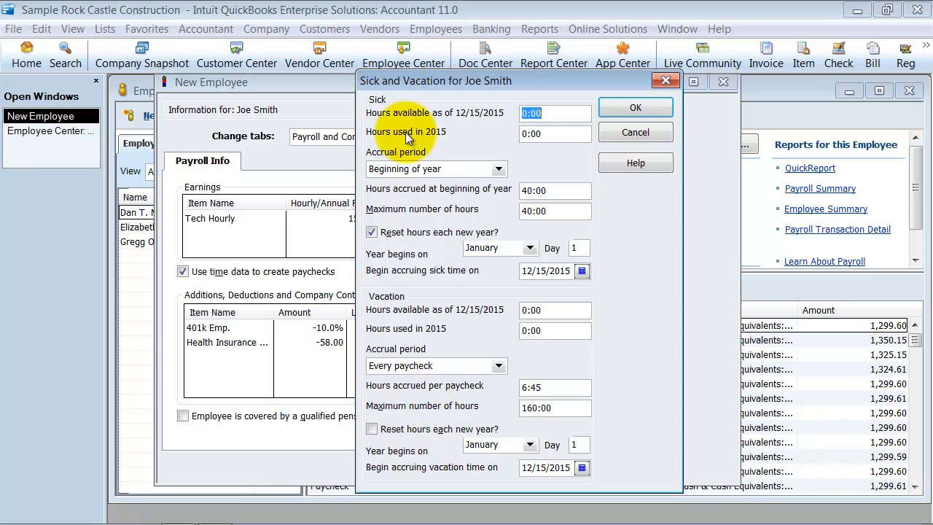
mouse_move(605, 67)
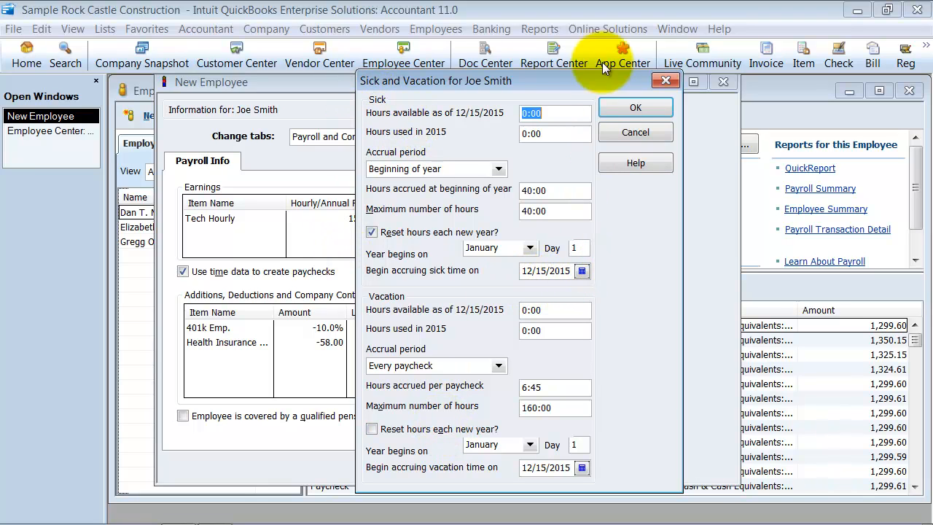
mouse_move(547, 309)
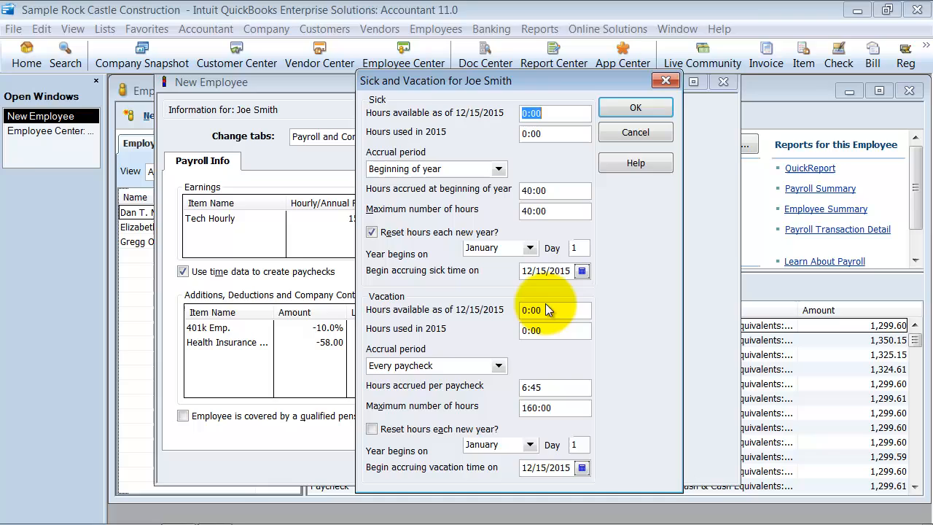
mouse_move(428, 204)
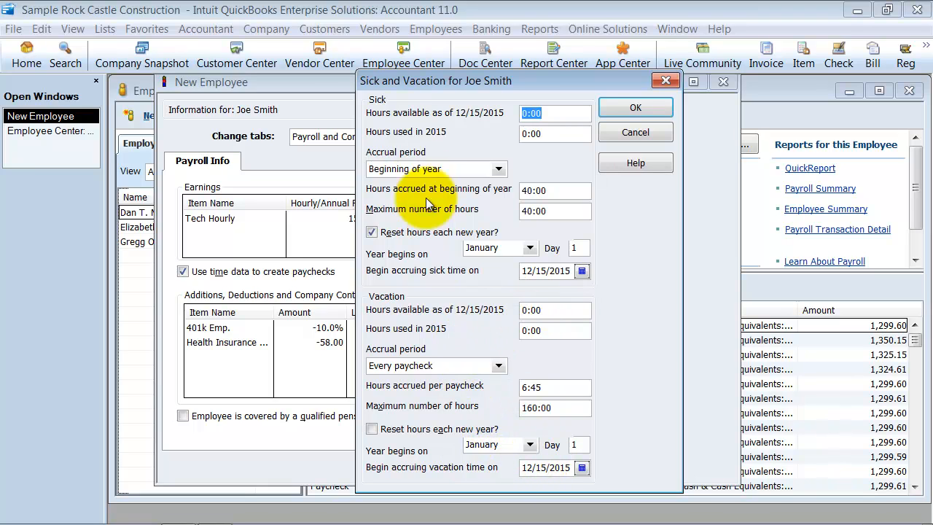
mouse_move(585, 130)
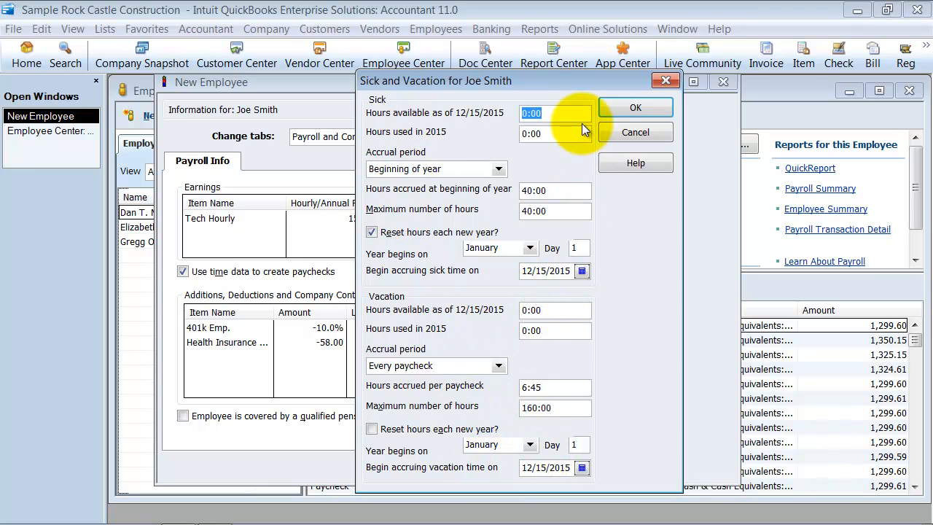
click(635, 108)
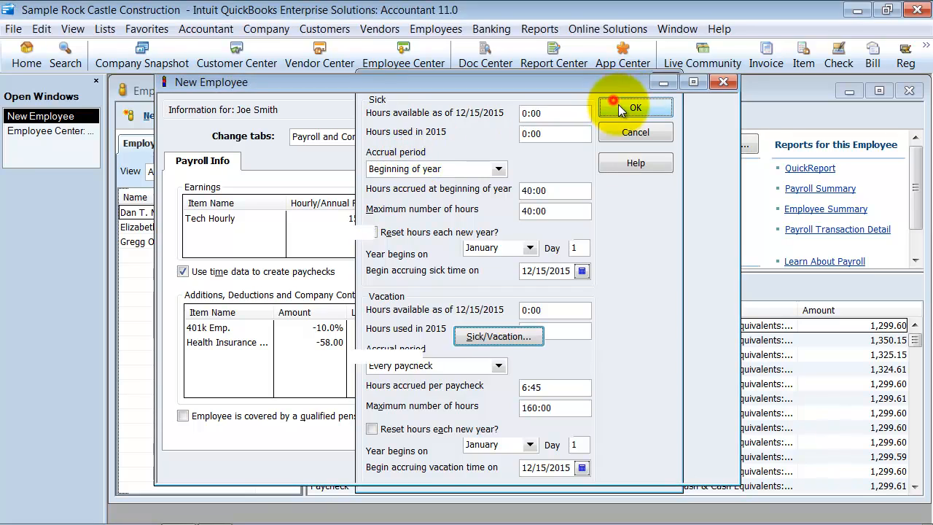
click(635, 108)
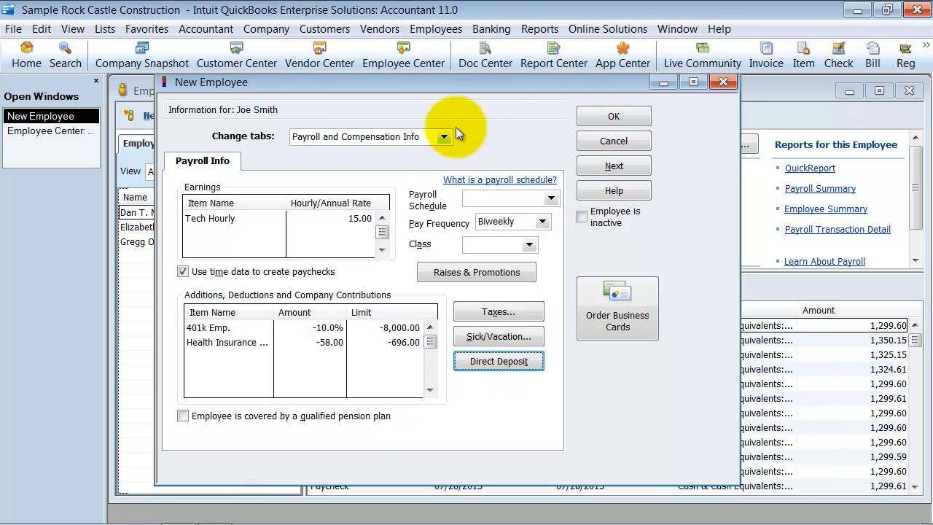
click(443, 137)
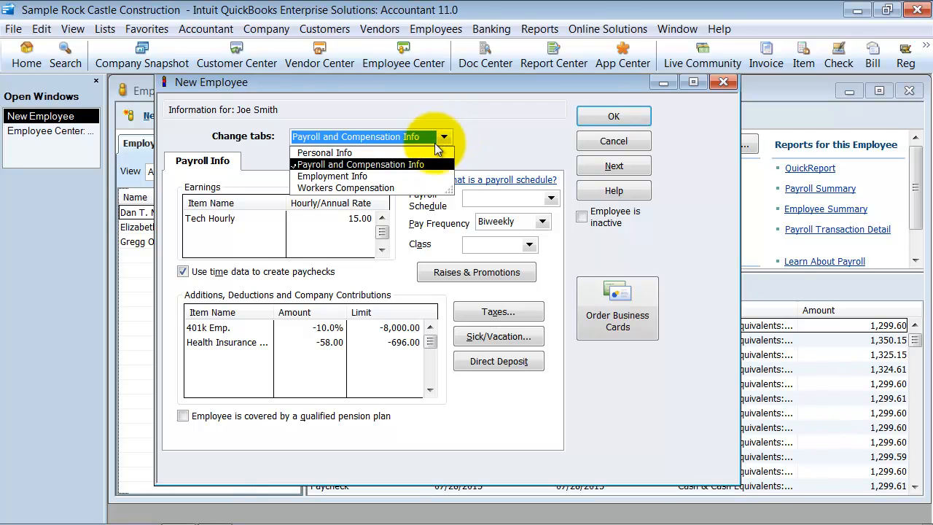
Step: Review Joe Smith's Employment Info — 12/15/2015 hire date, Regular type, Leave of Absence and Terminate — then move to Workers Compensation
click(332, 175)
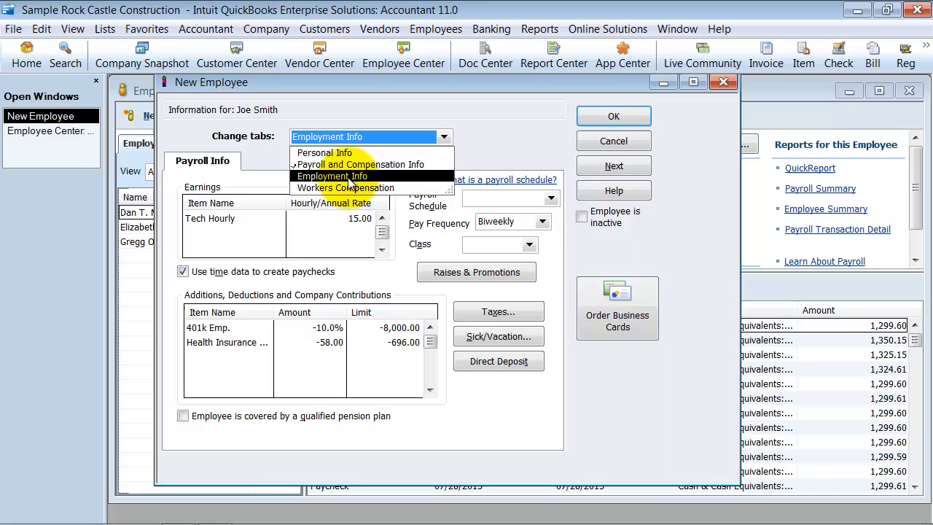
click(333, 175)
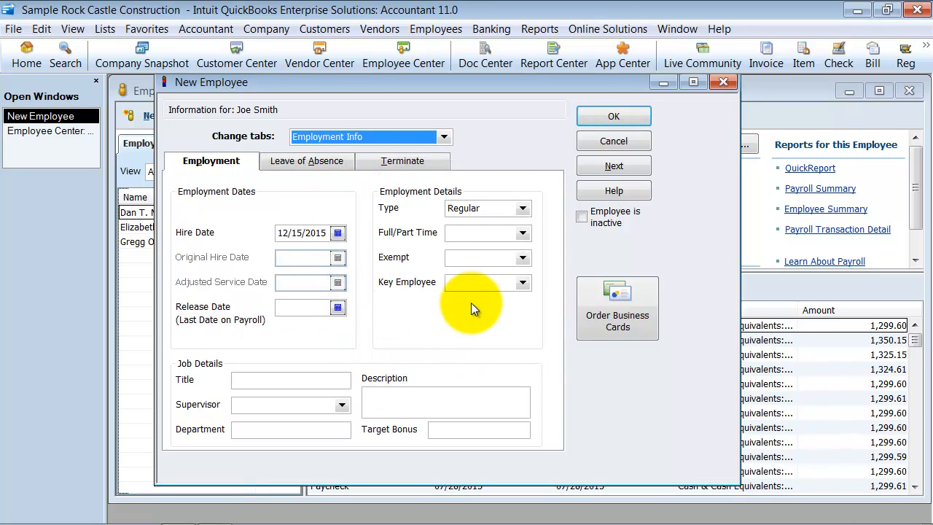
mouse_move(413, 289)
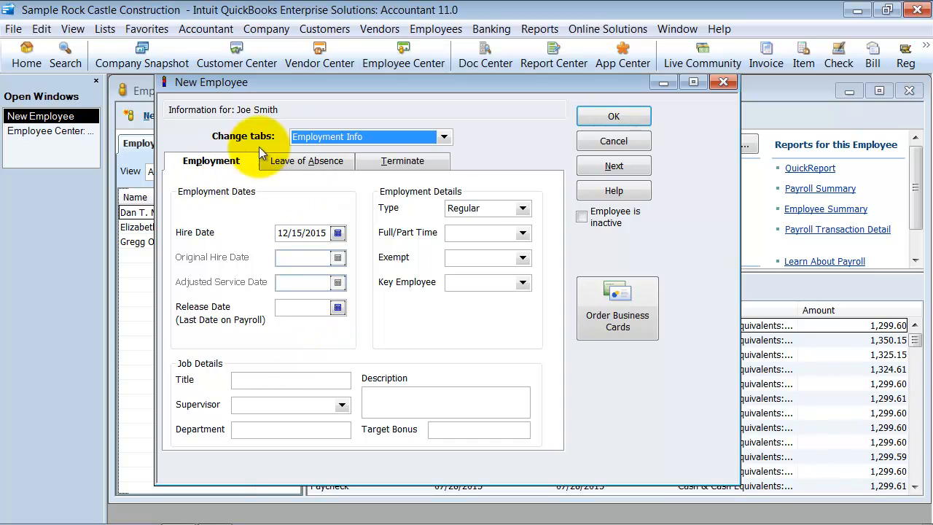
mouse_move(298, 317)
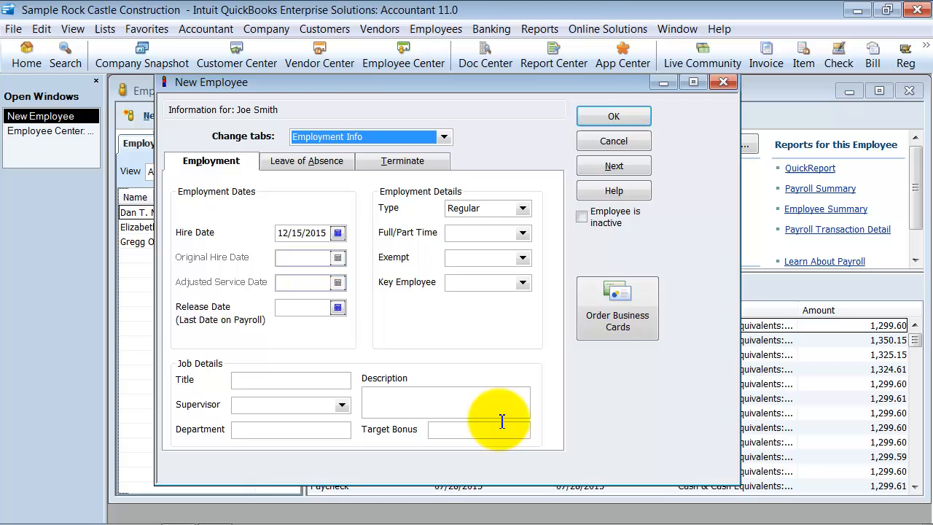
mouse_move(300, 164)
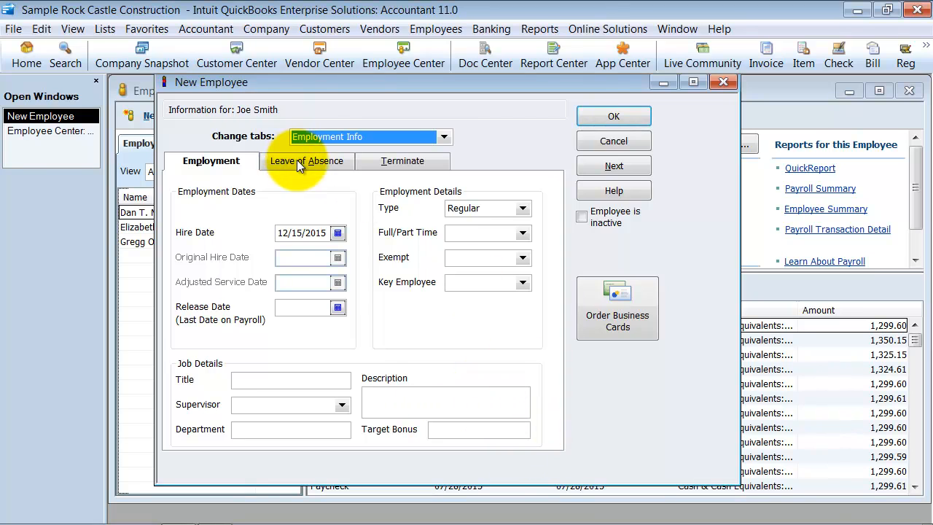
click(306, 161)
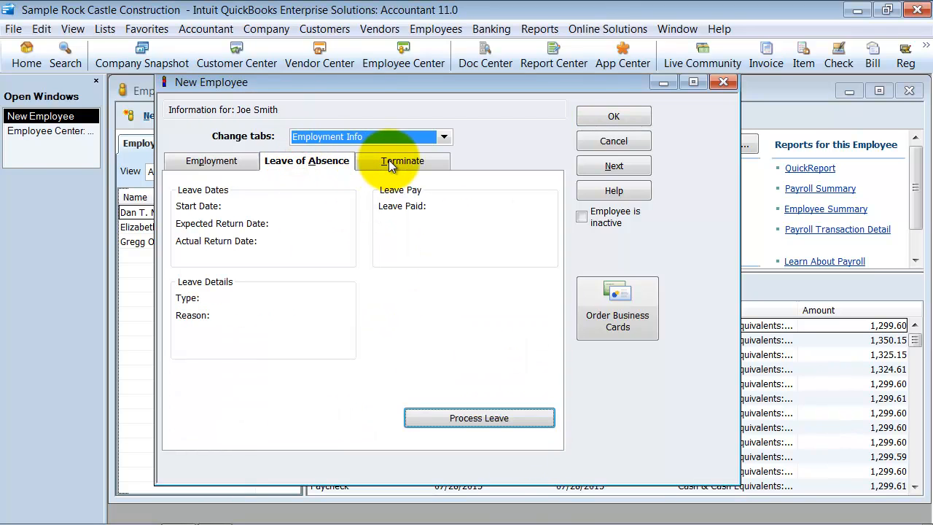
click(402, 160)
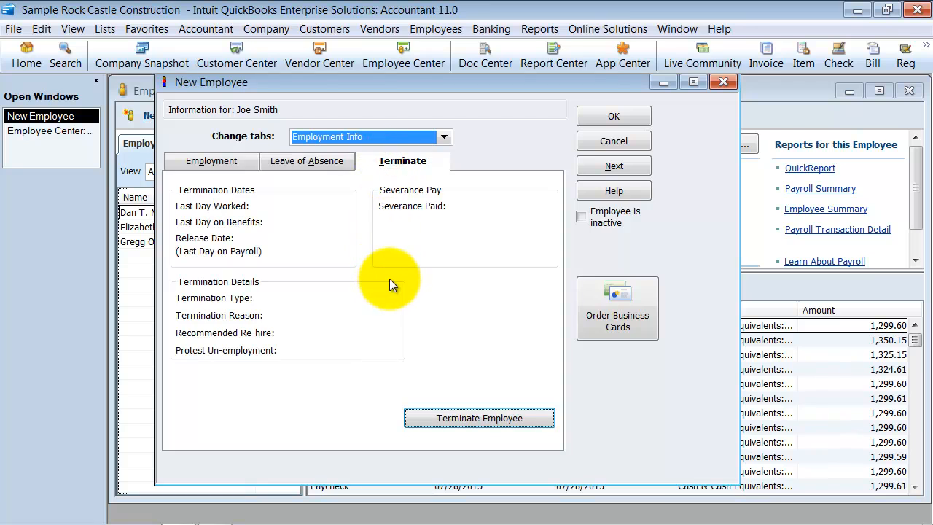
click(210, 161)
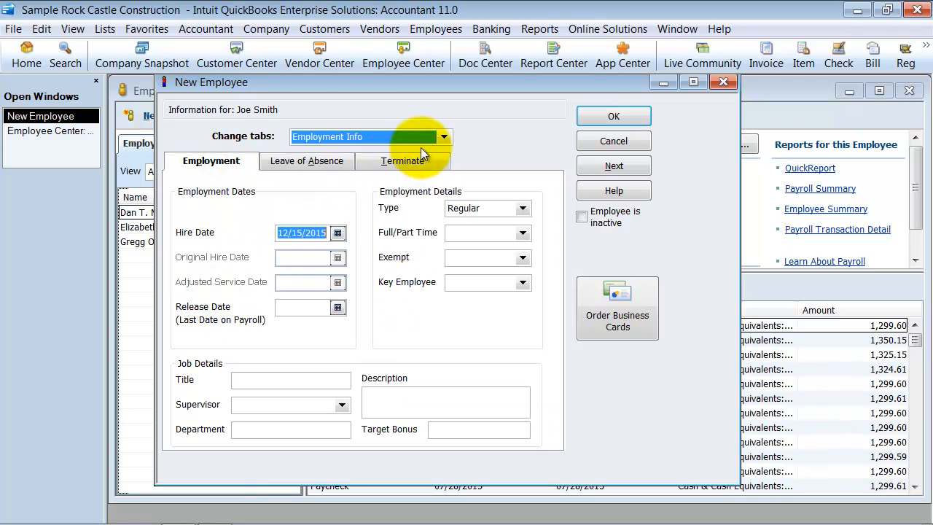
click(444, 137)
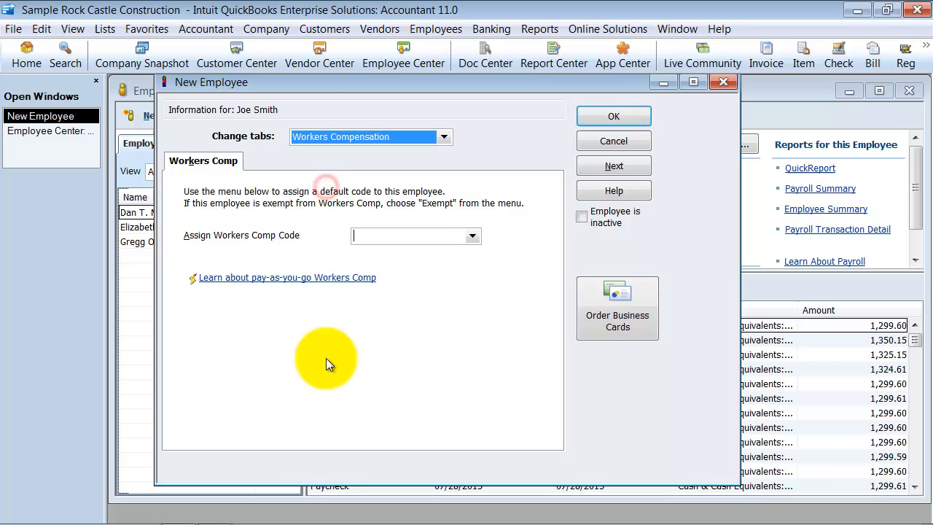
mouse_move(490, 255)
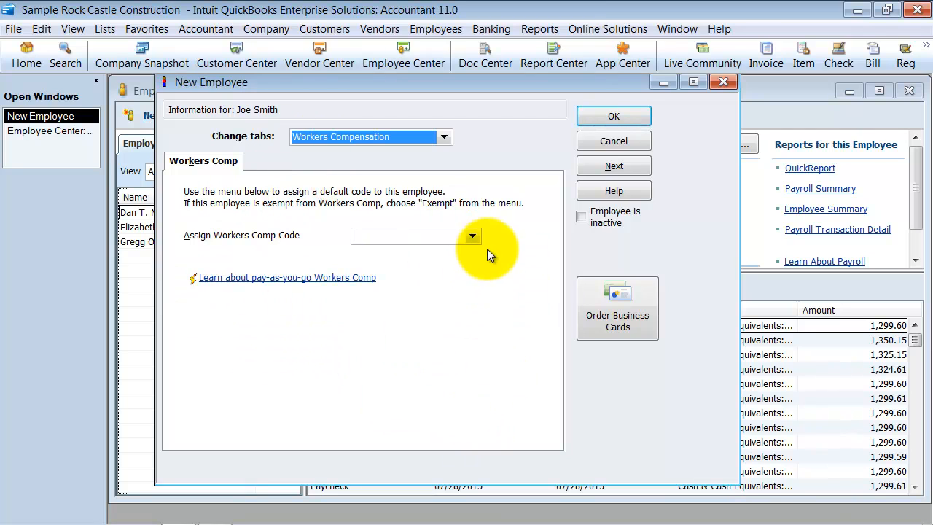
Step: Leave the Workers Comp code blank and save Joe Smith's new employee record
click(472, 236)
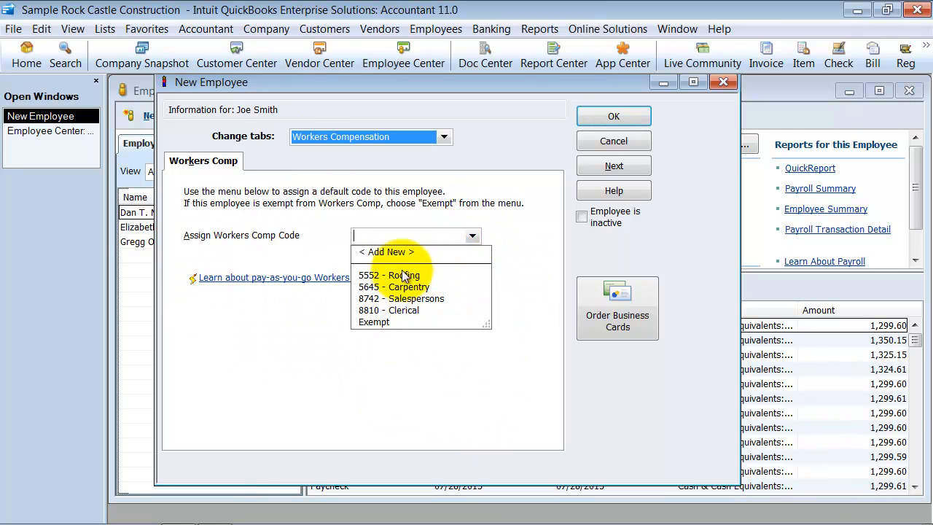
mouse_move(406, 297)
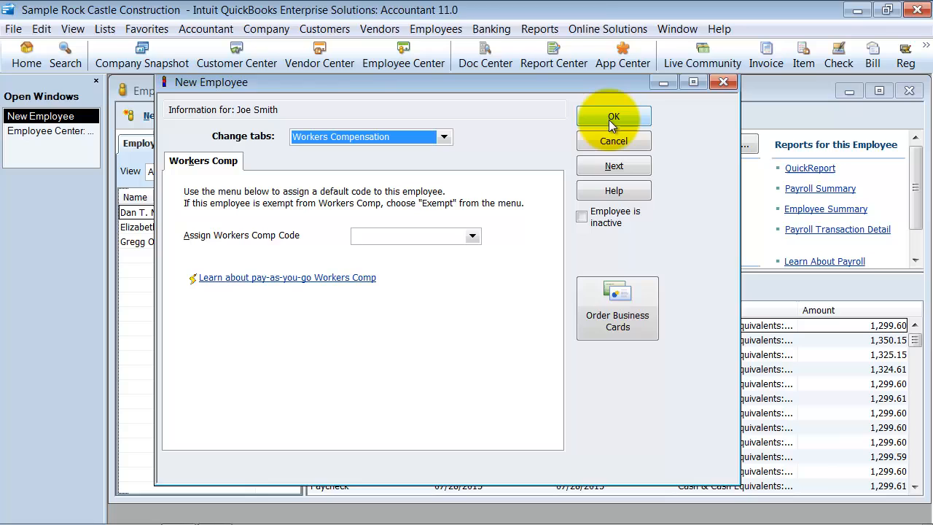
click(612, 117)
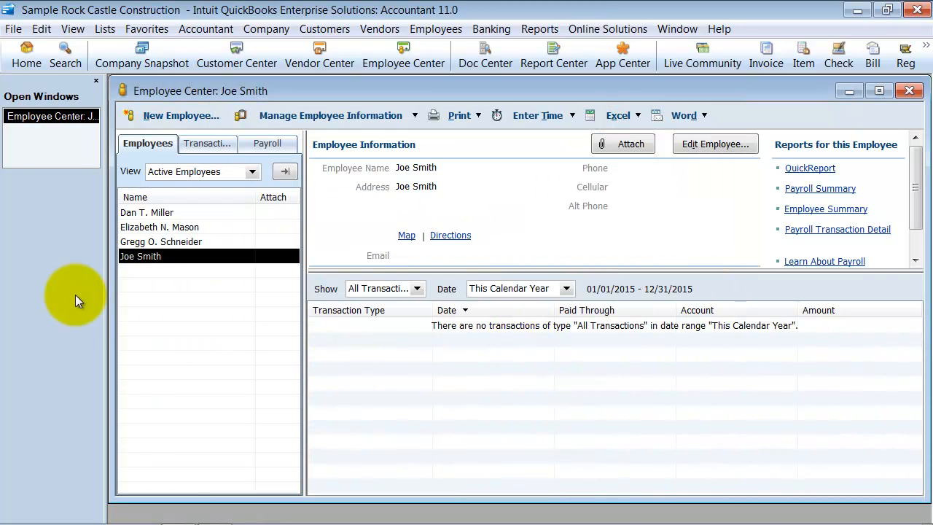
mouse_move(353, 397)
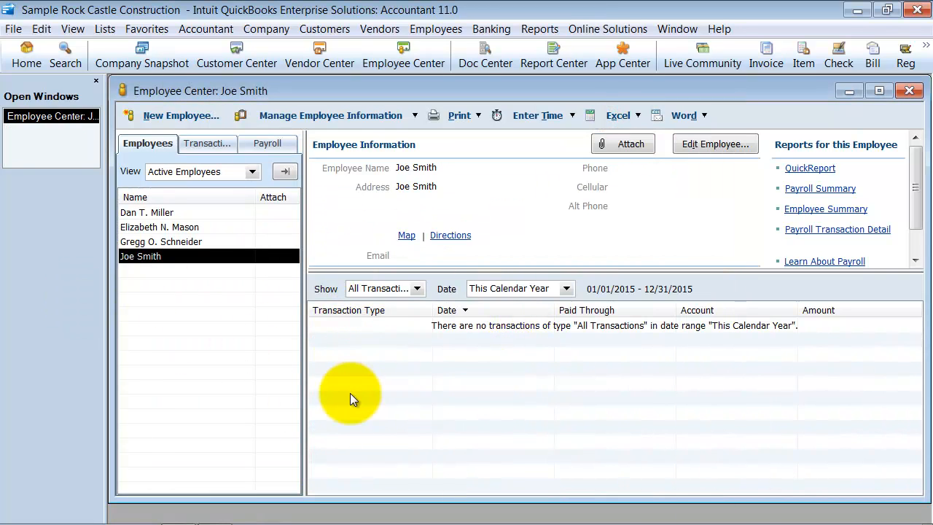
mouse_move(524, 454)
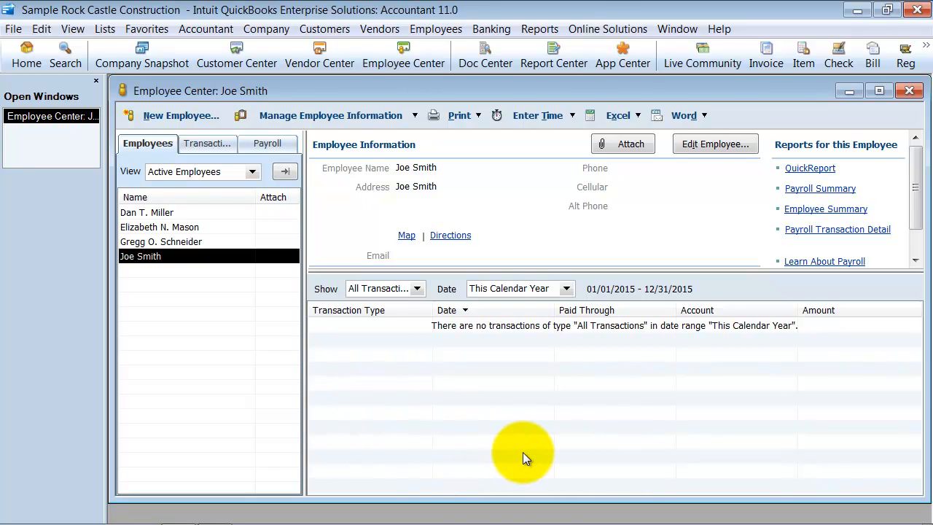